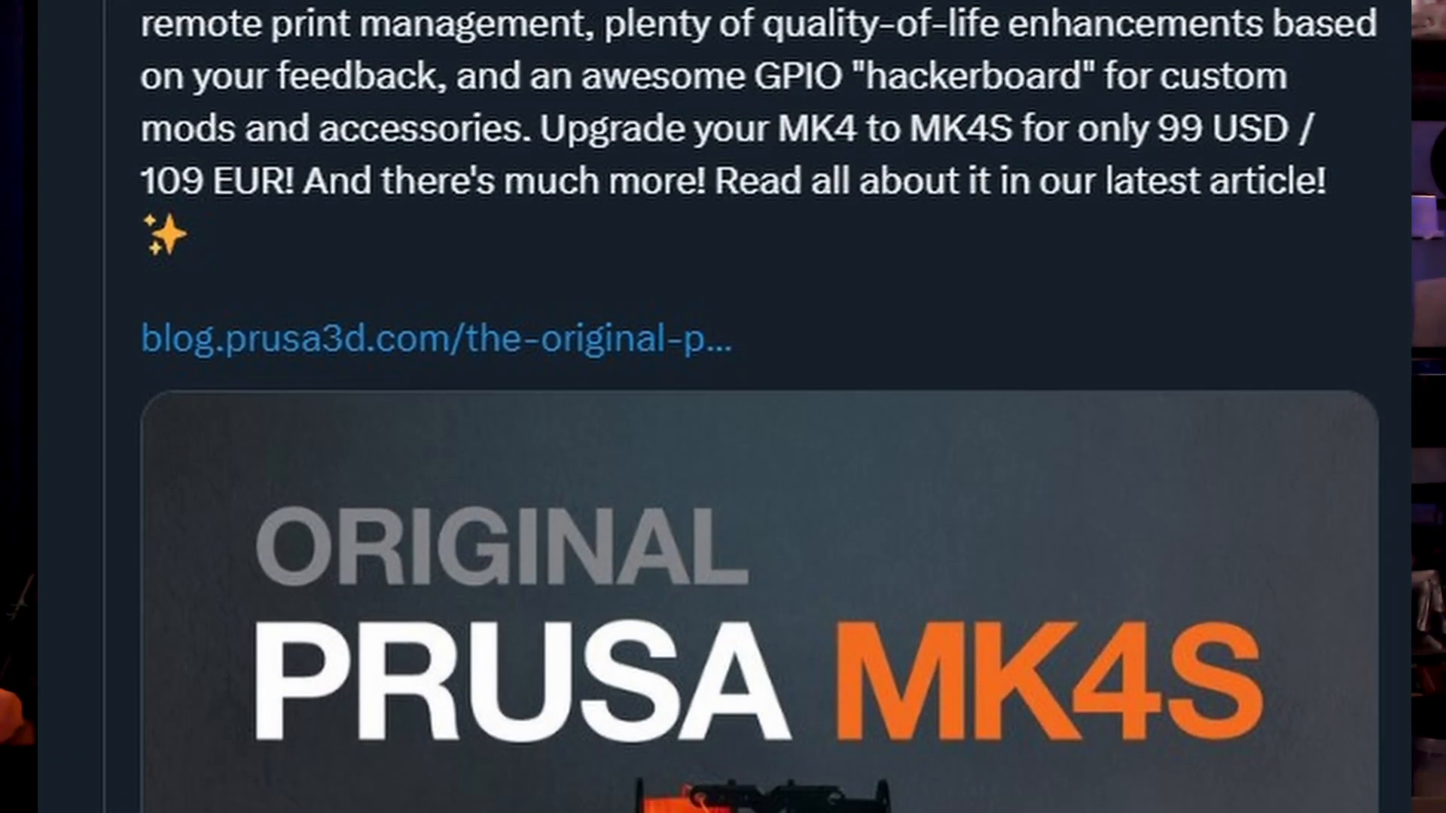
- Navigate from the MK3S+ page to the Original Prusa MK4S product page via the 3D printers menu
click(433, 341)
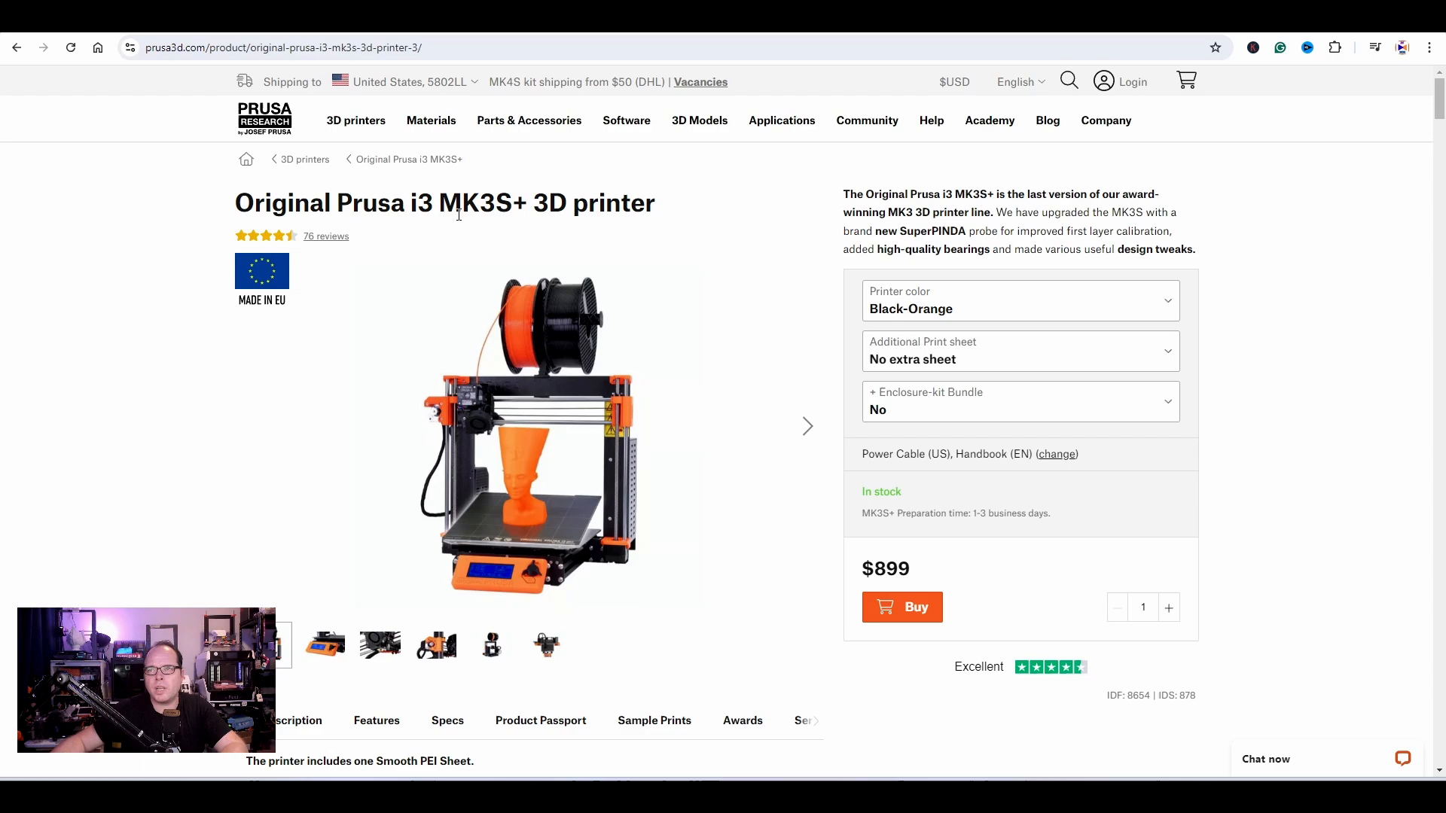
mouse_move(457, 214)
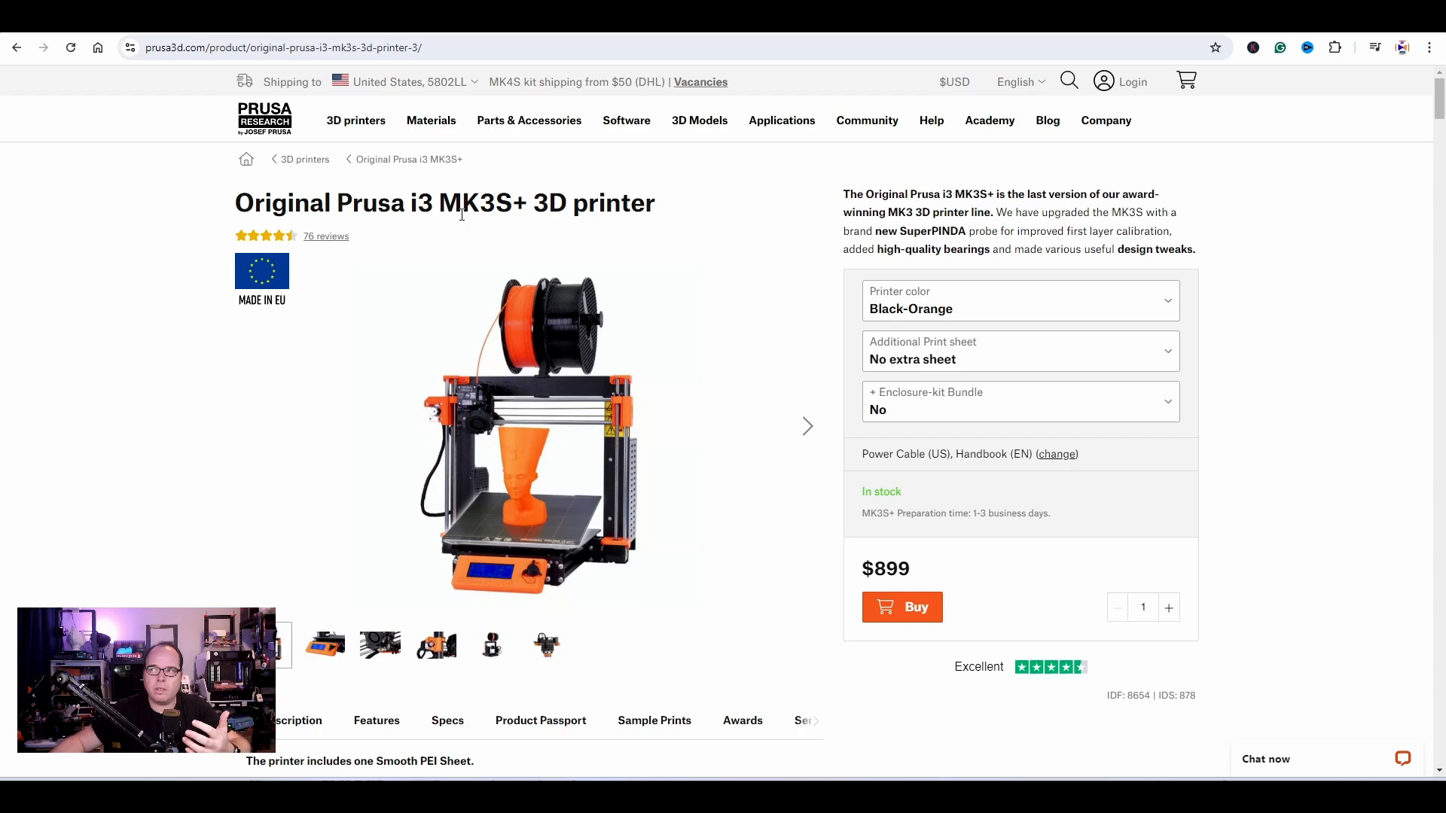
mouse_move(699, 480)
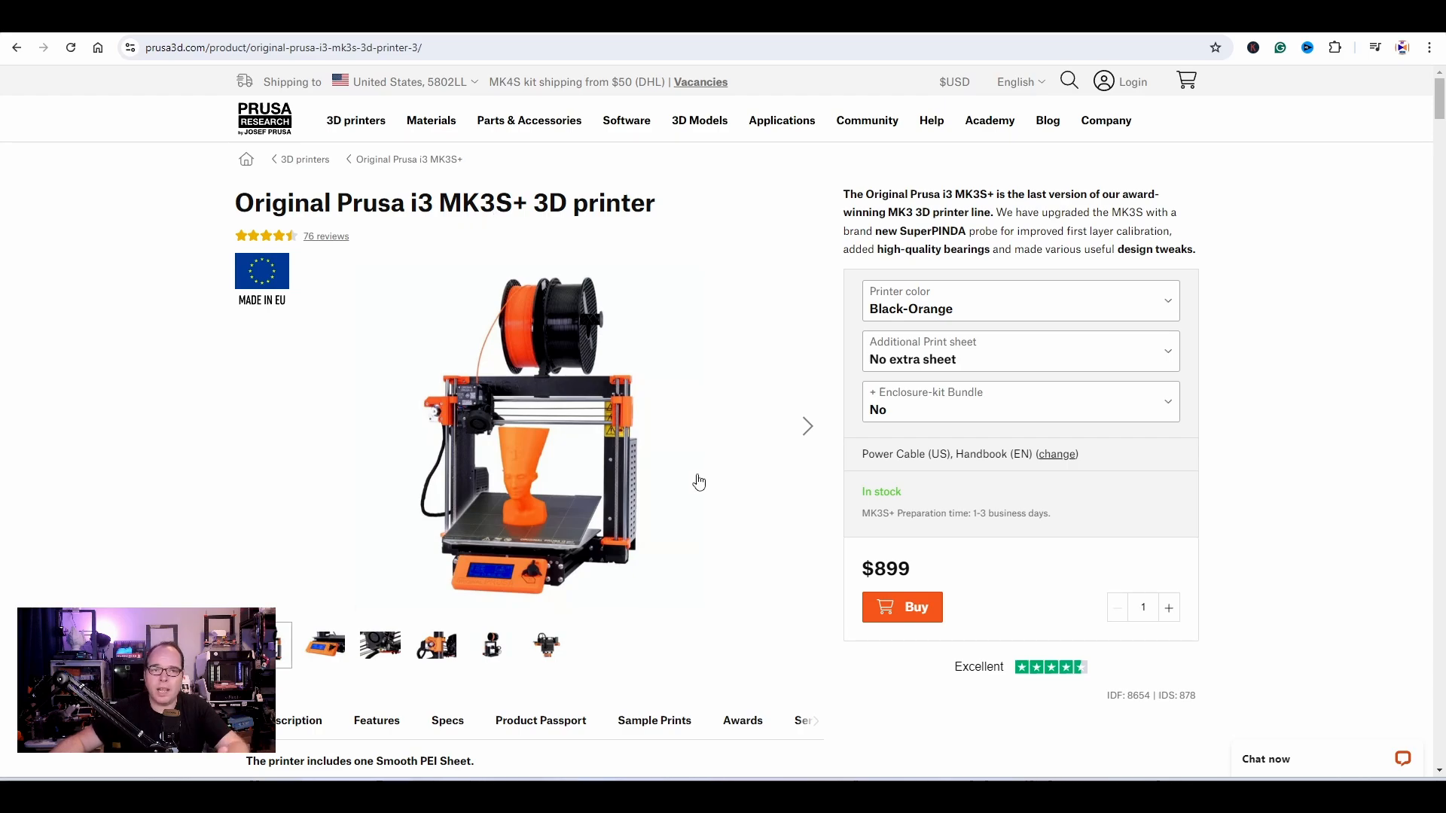
mouse_move(668, 414)
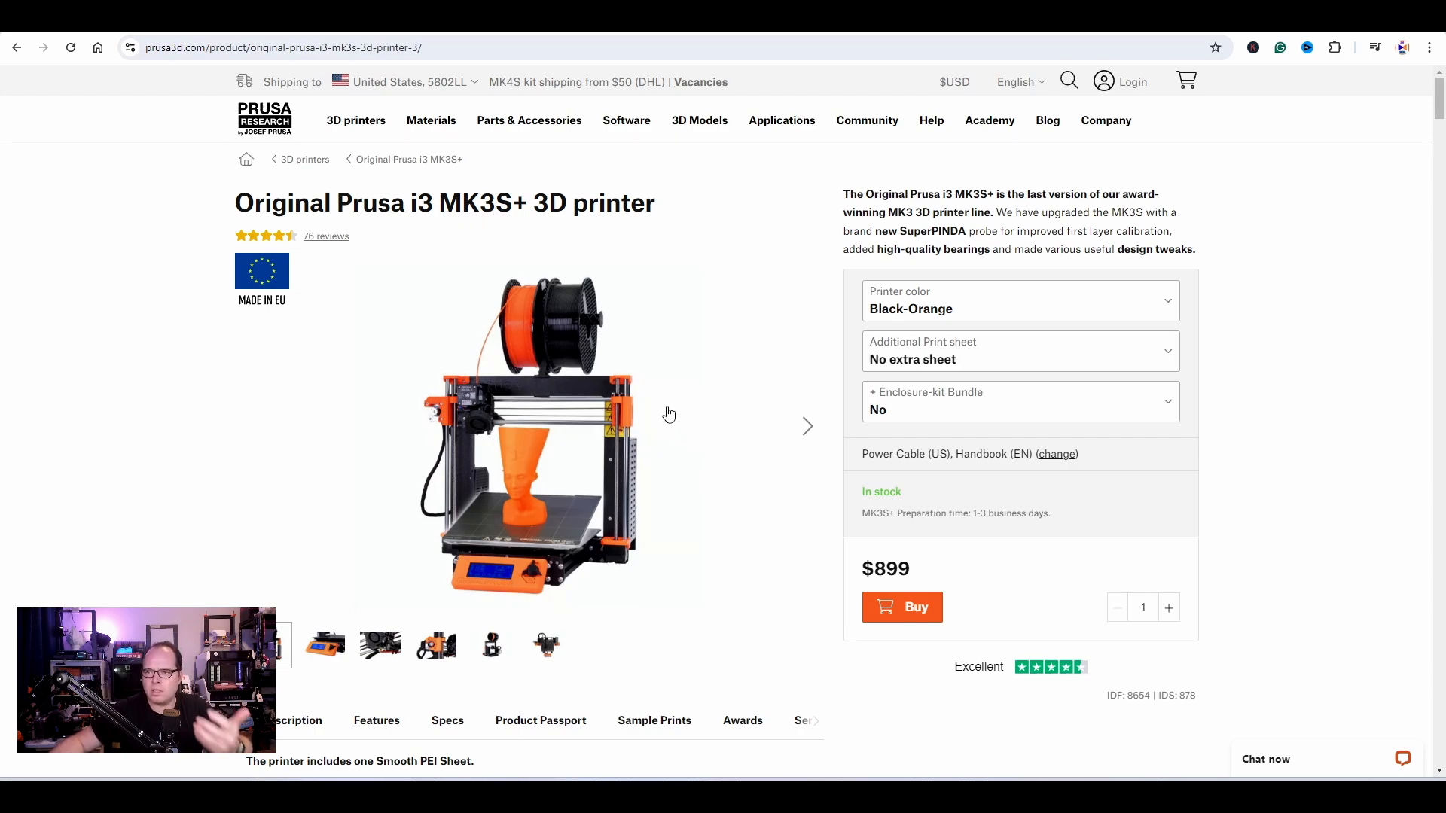
mouse_move(647, 404)
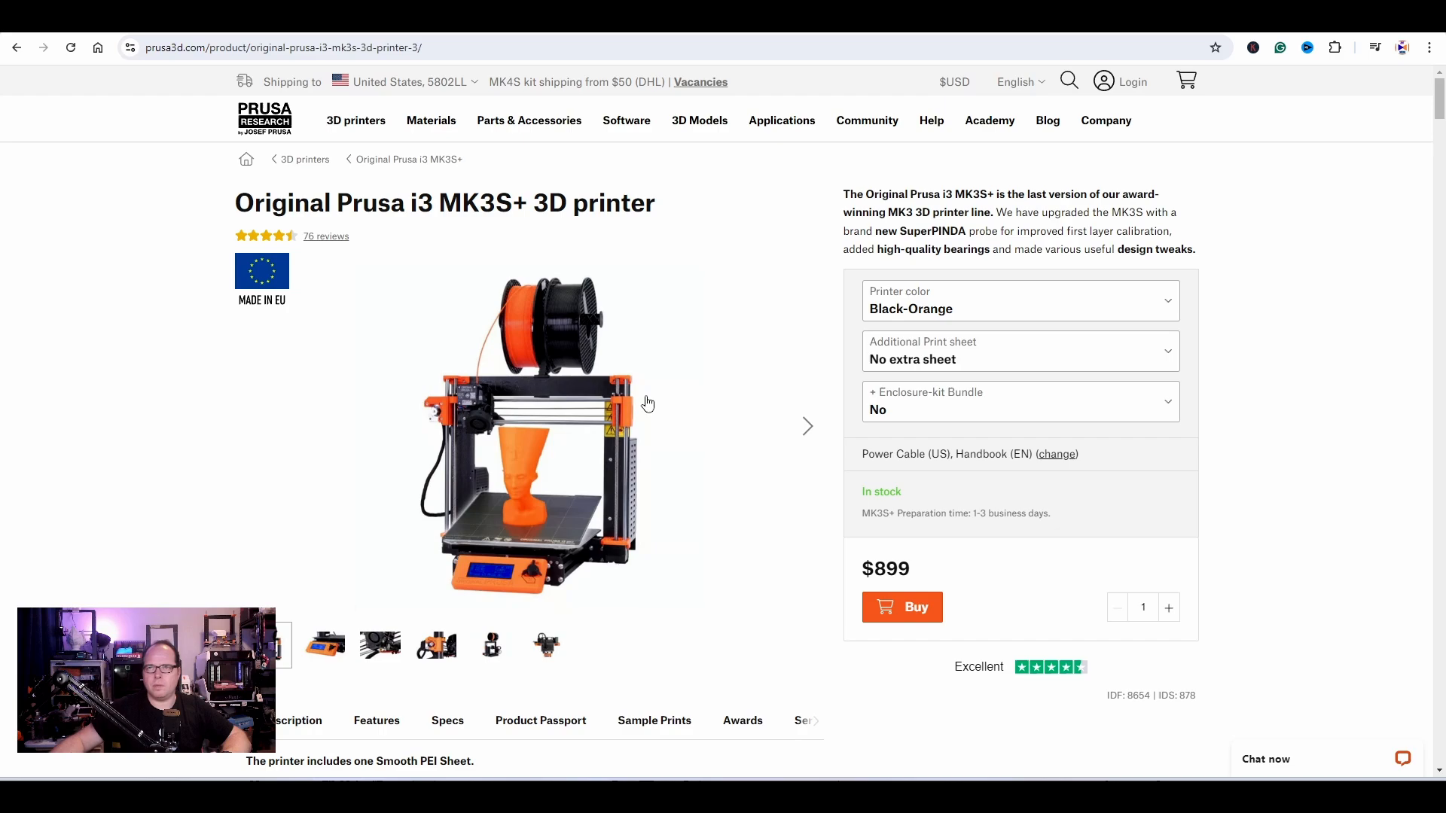
click(355, 121)
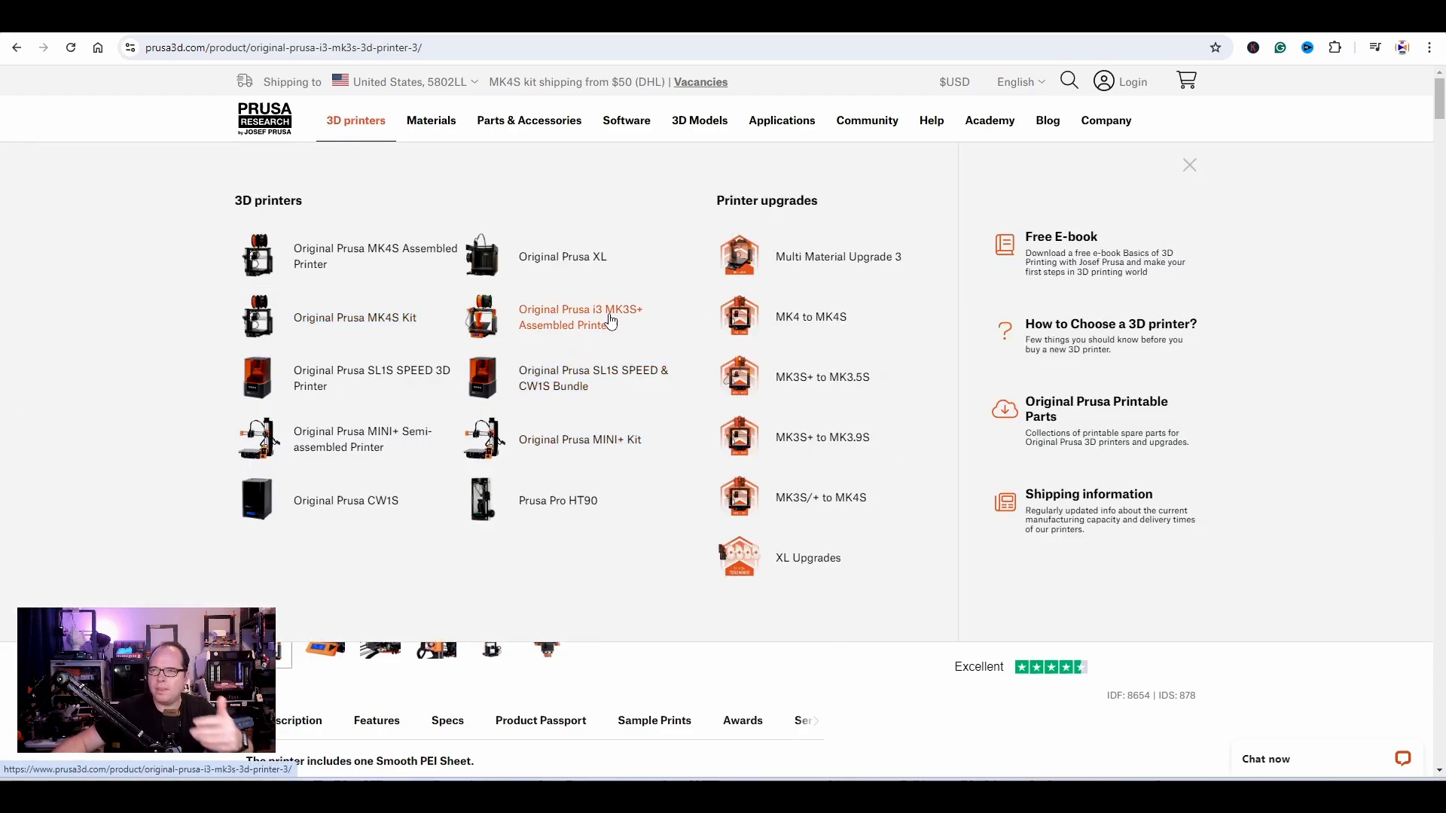
mouse_move(354, 318)
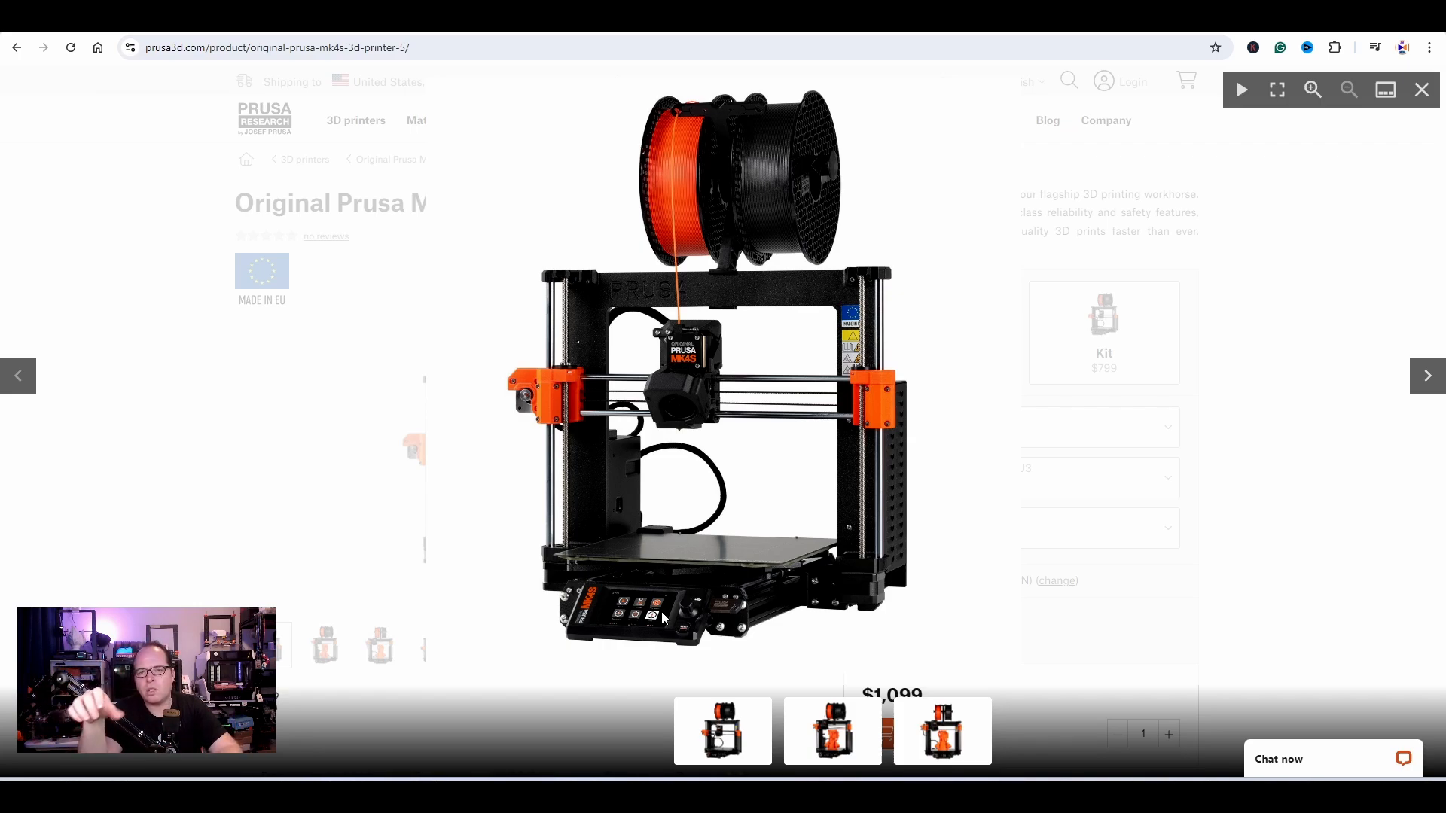
mouse_move(791, 632)
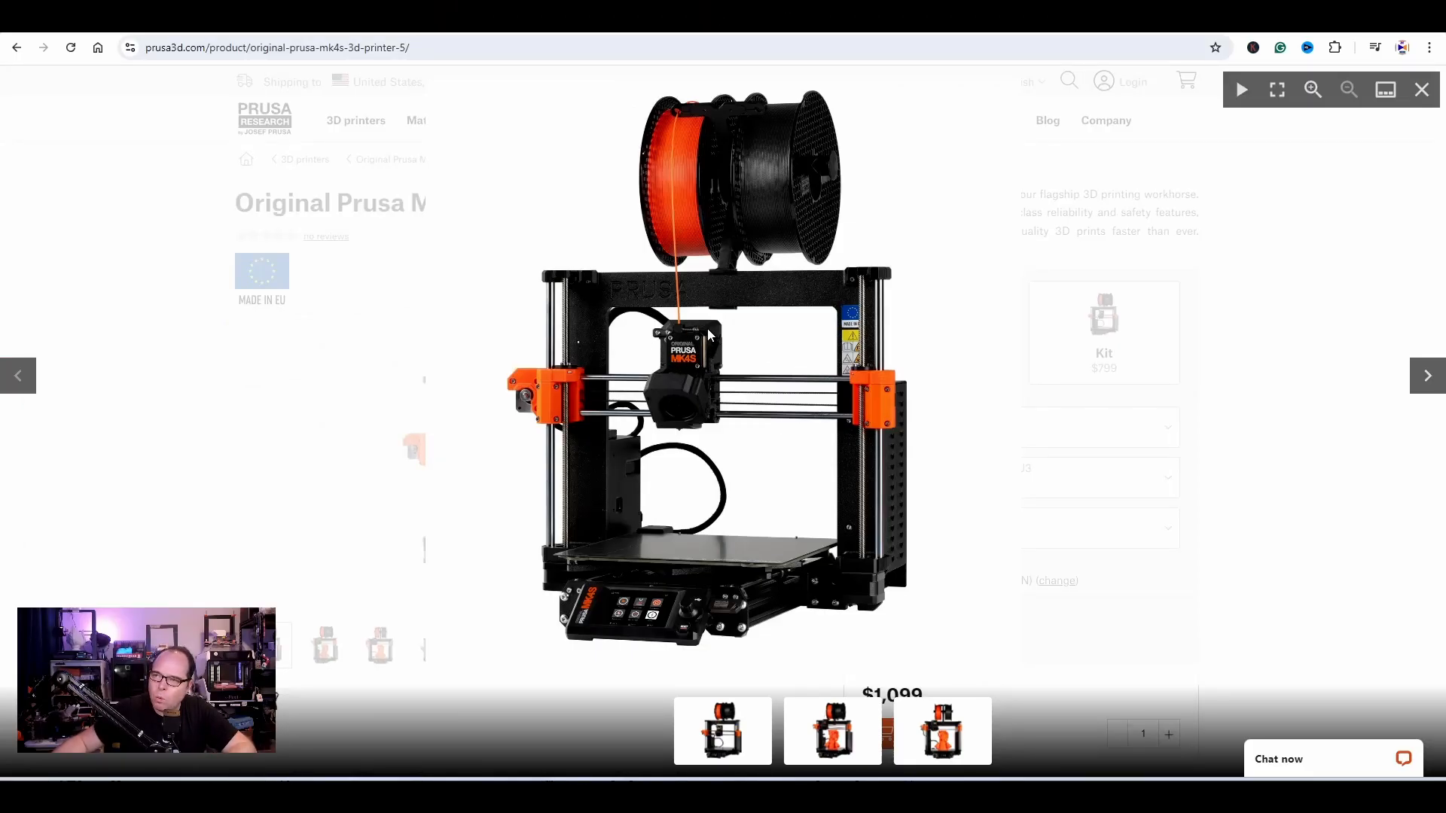
mouse_move(745, 440)
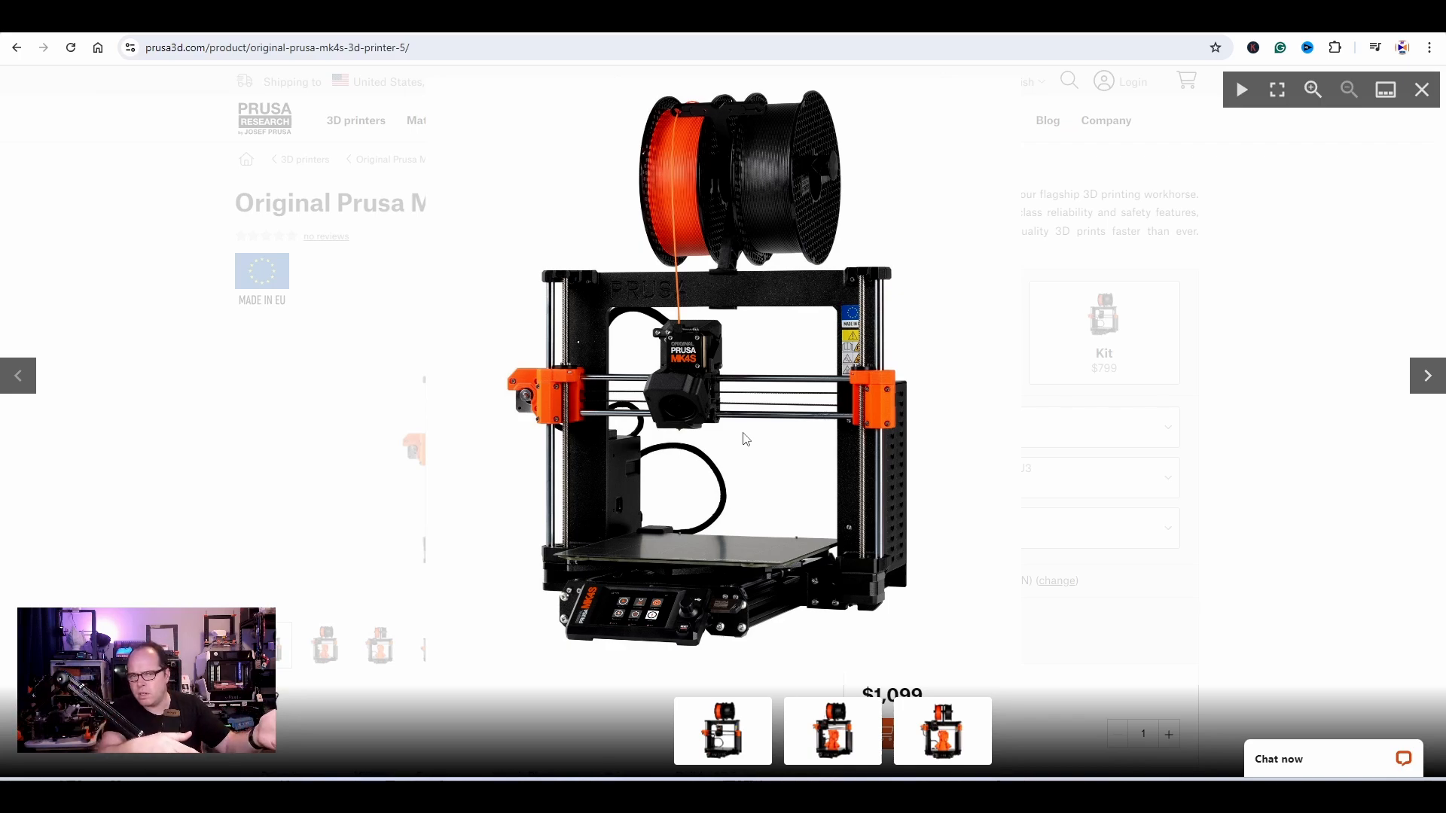
mouse_move(962, 239)
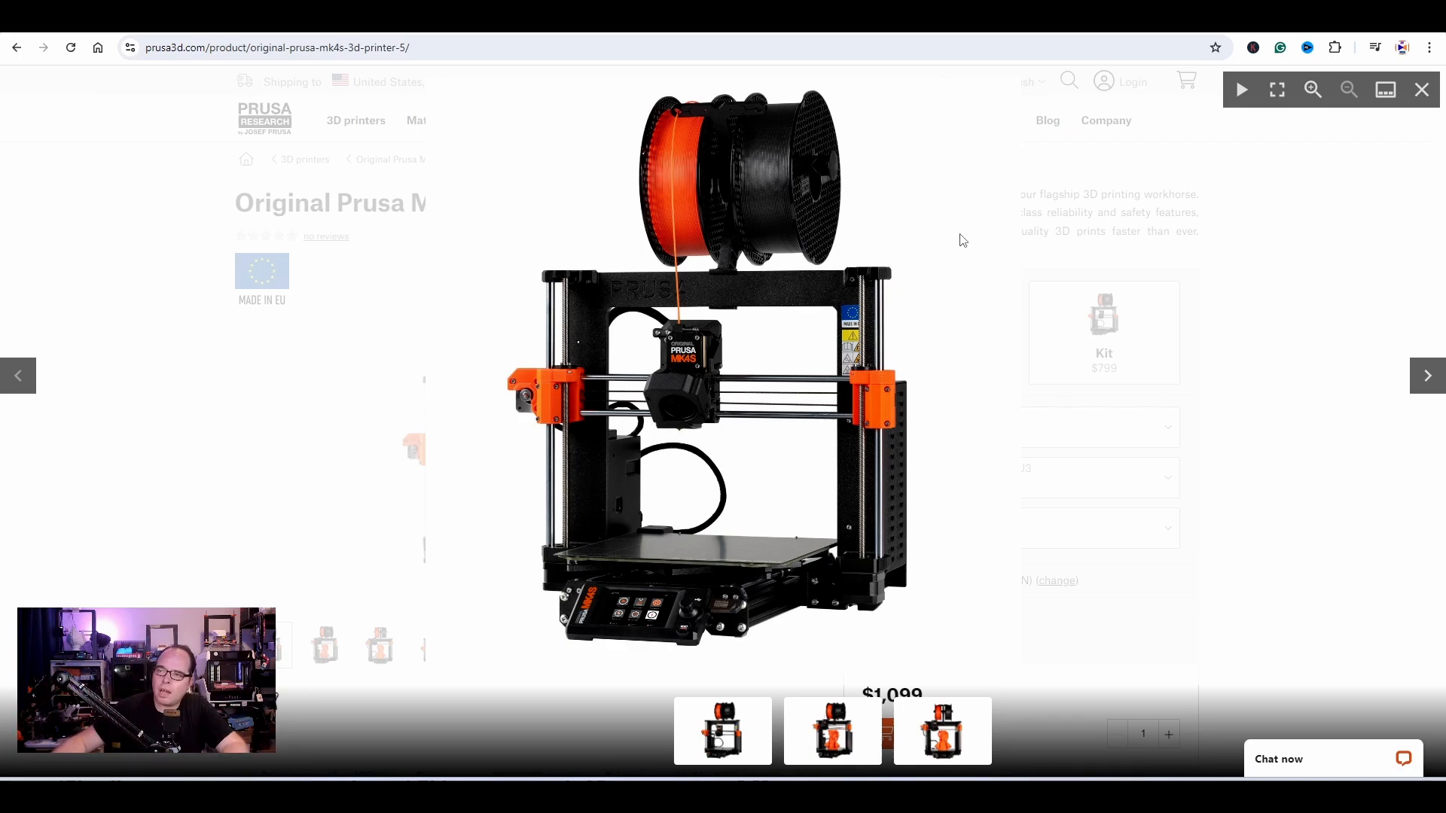
mouse_move(884, 426)
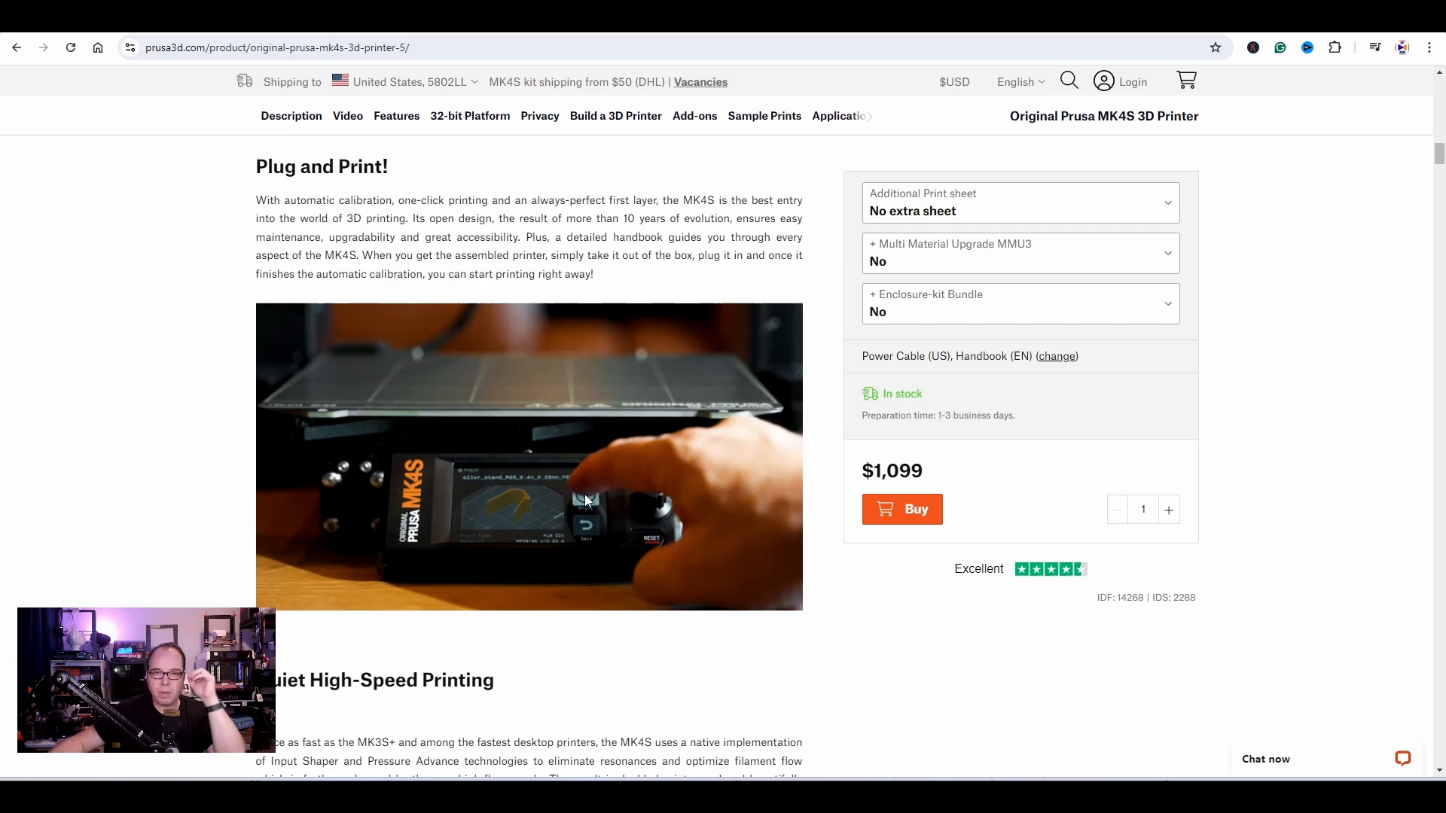
mouse_move(614, 494)
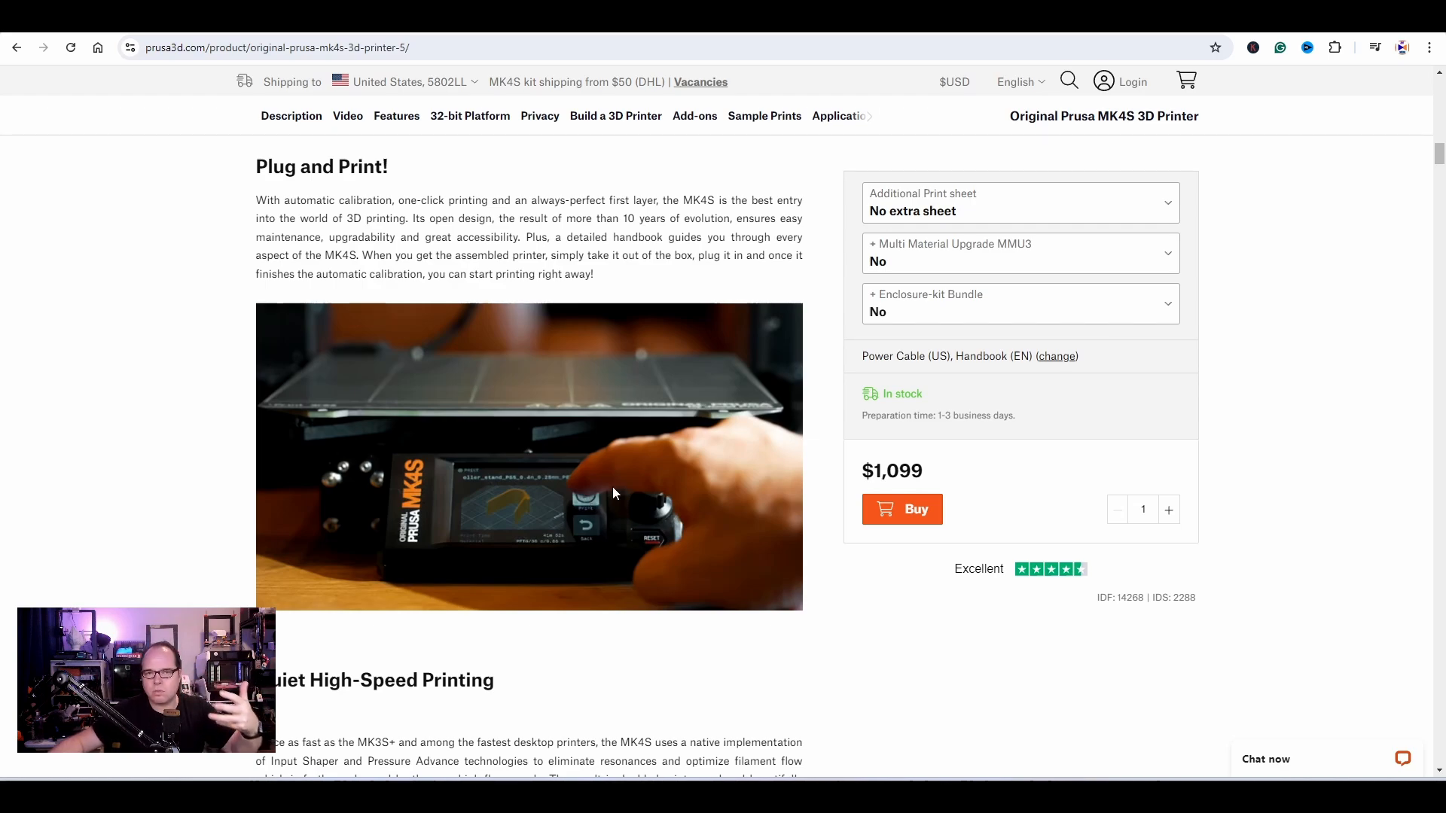
mouse_move(700, 483)
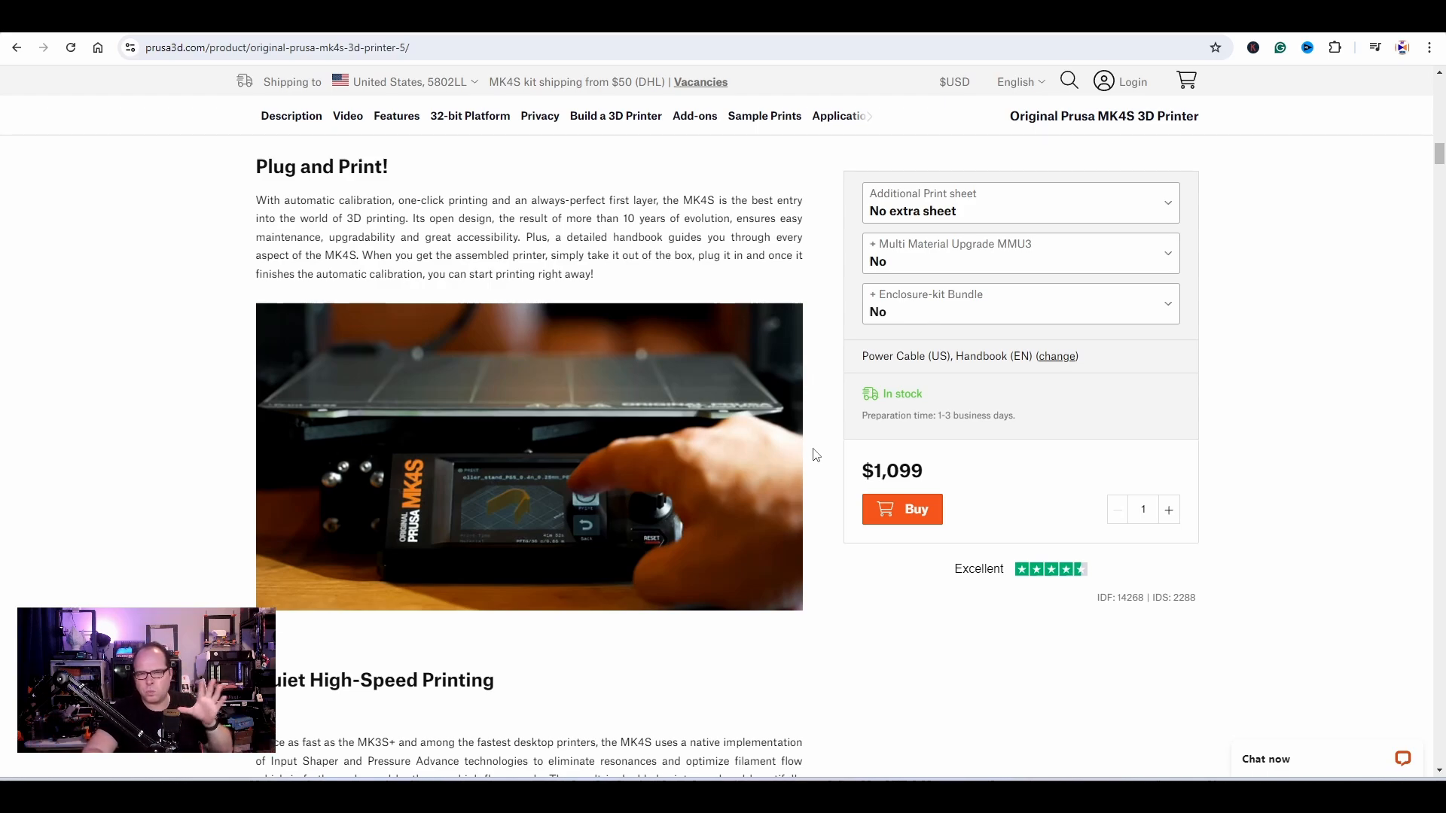
mouse_move(791, 338)
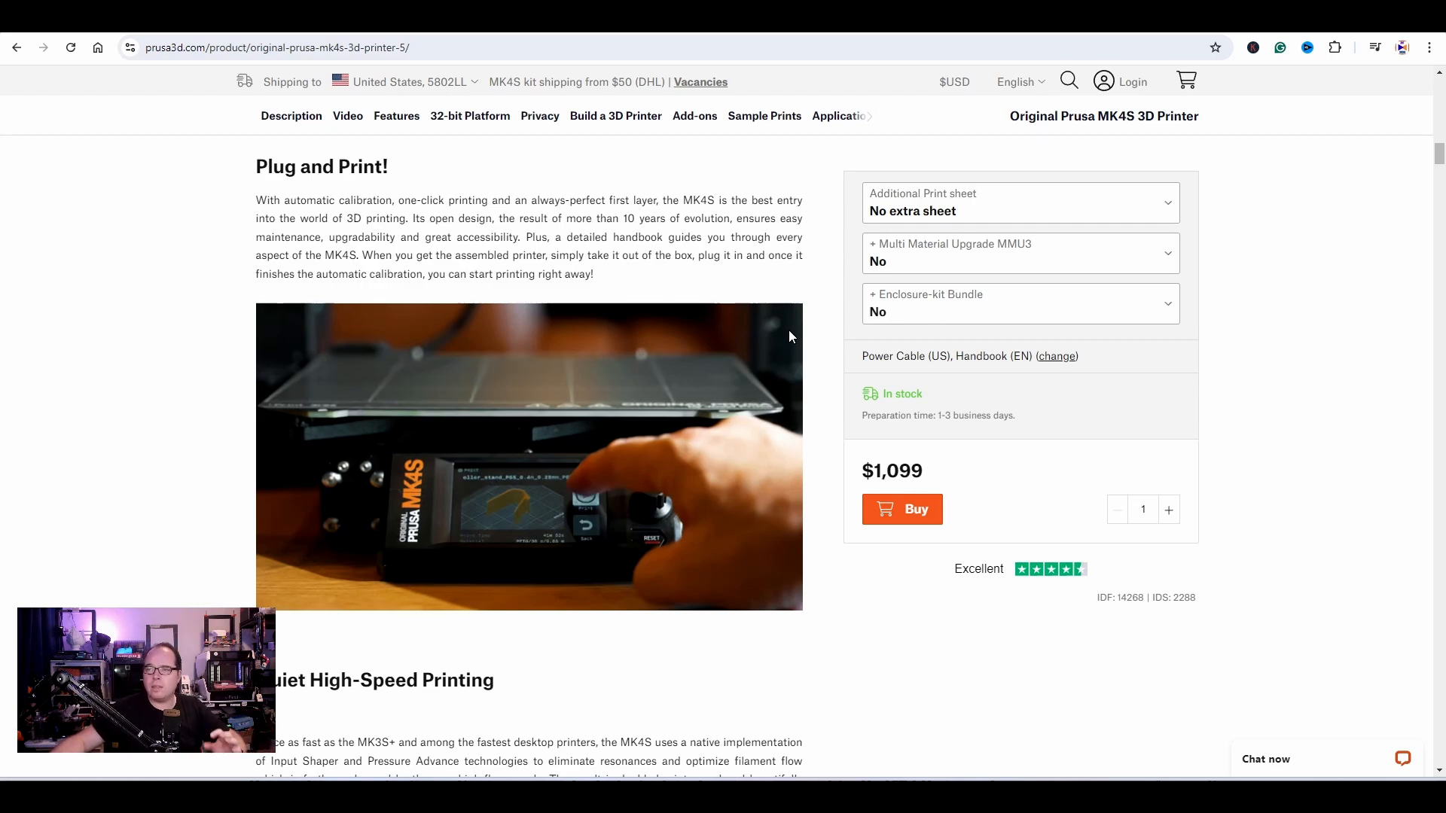
mouse_move(824, 331)
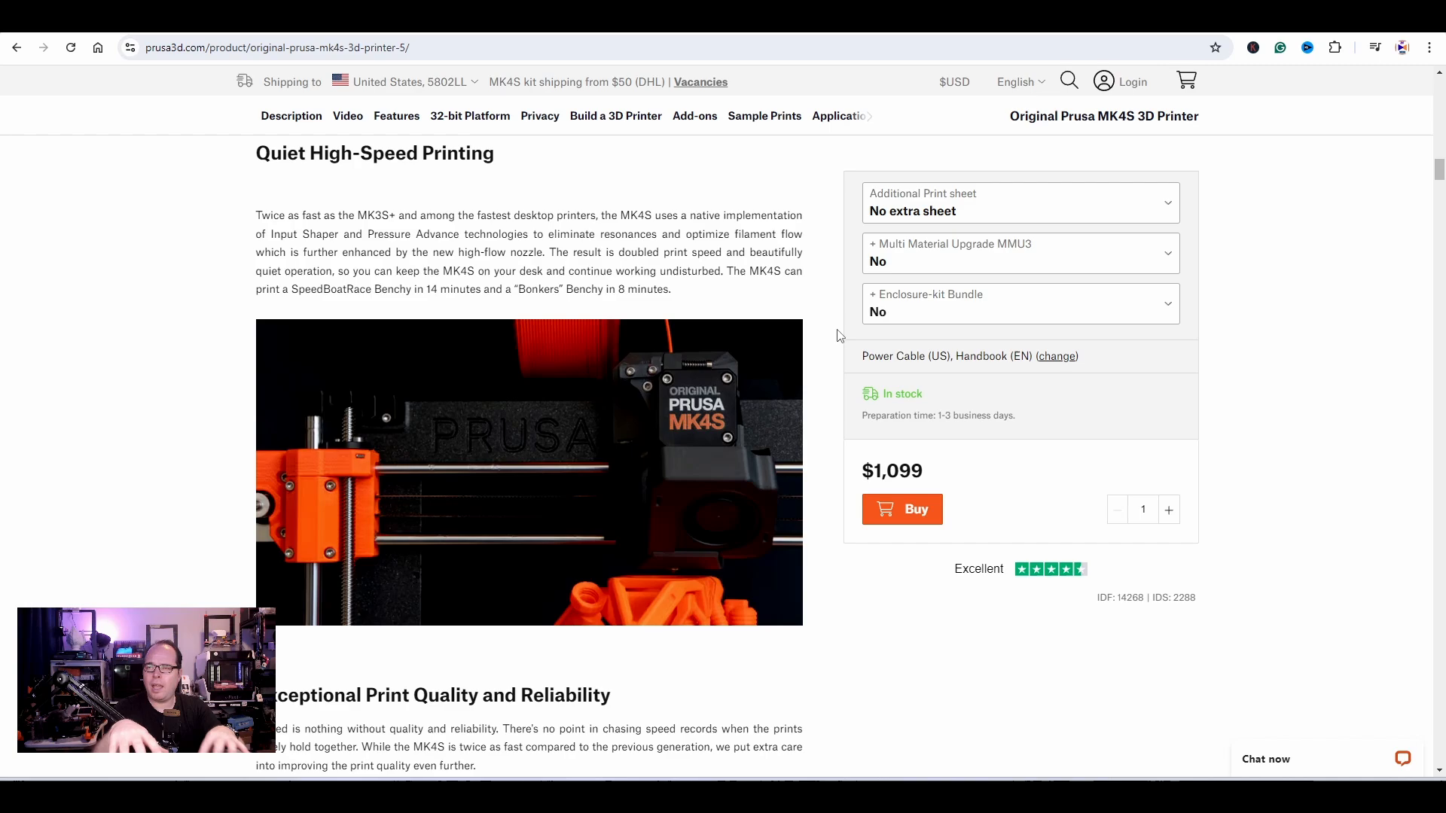
- Scroll past High-Flow Nozzle as Standard until the Wi-Fi and Prusa Connect section appears
scroll(down, 3)
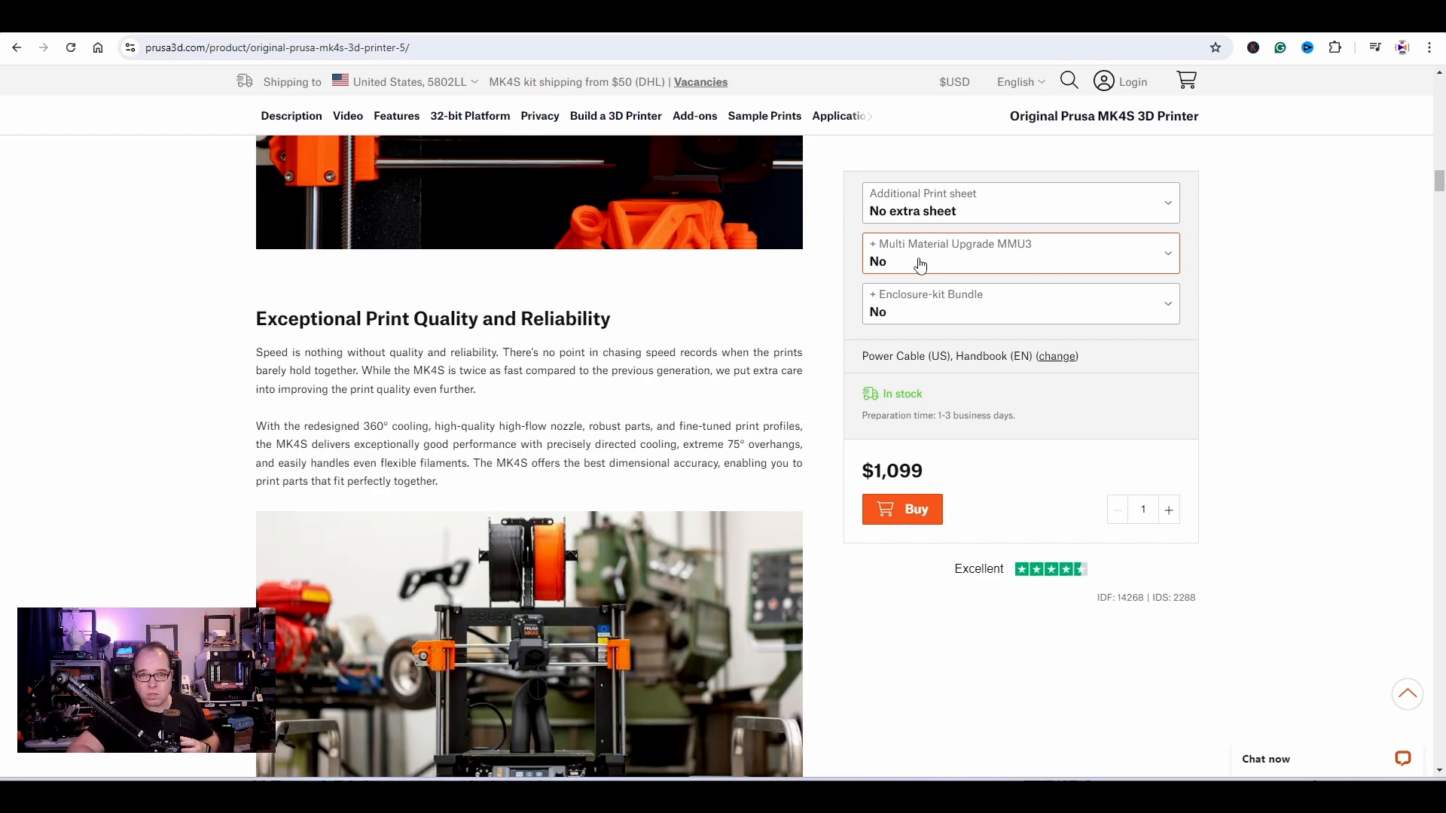
scroll(down, 3)
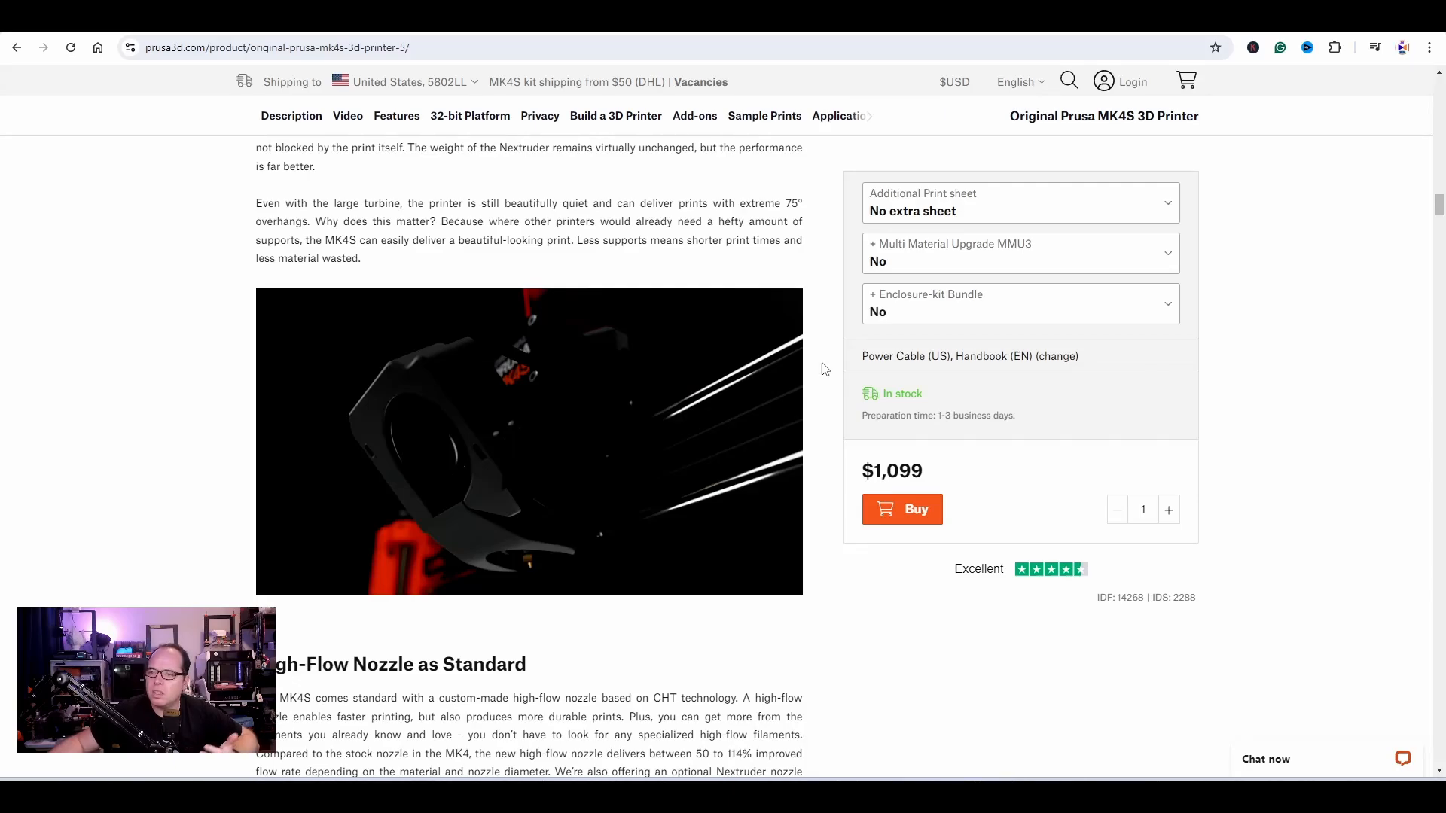
mouse_move(804, 401)
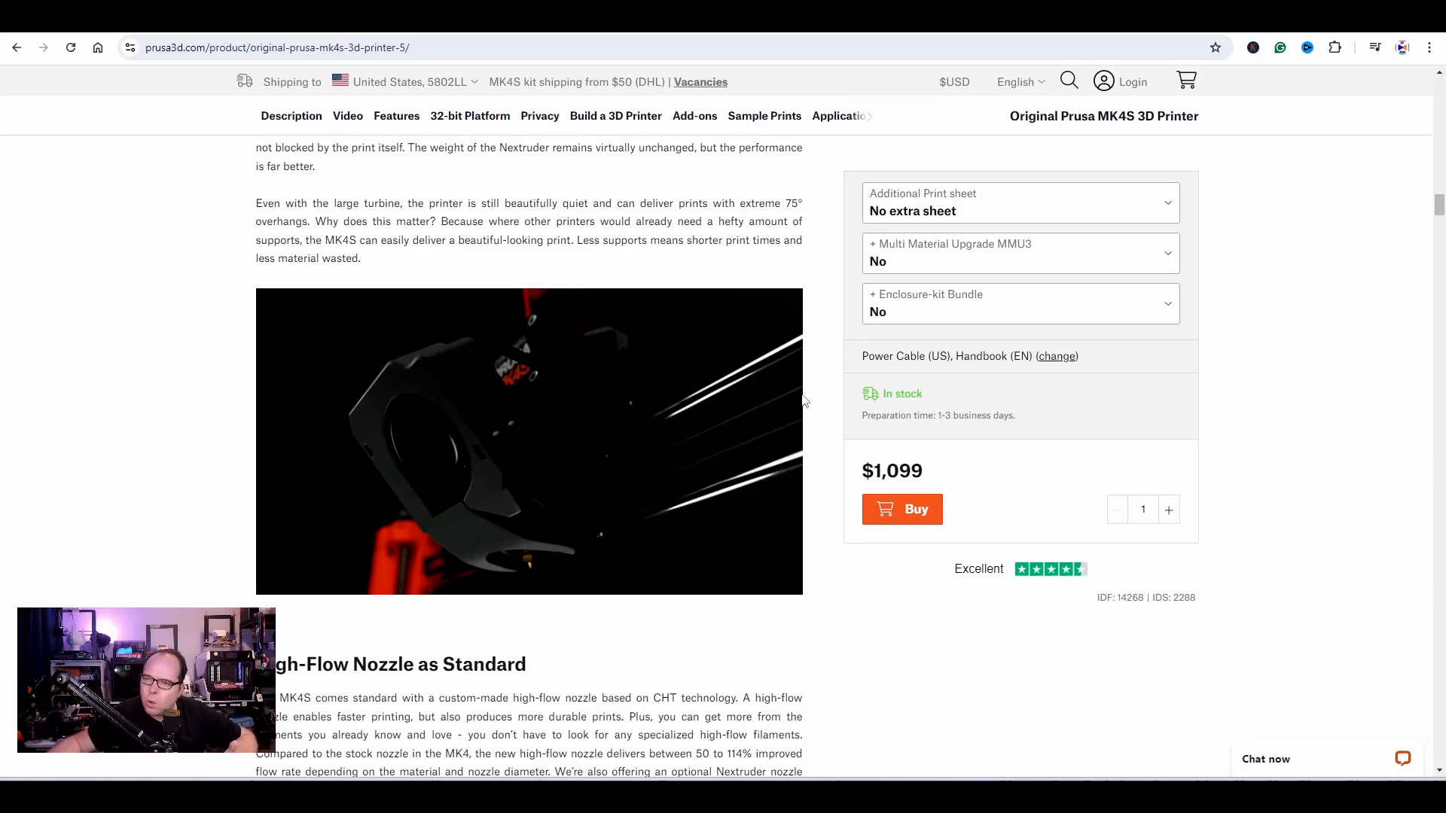
mouse_move(724, 360)
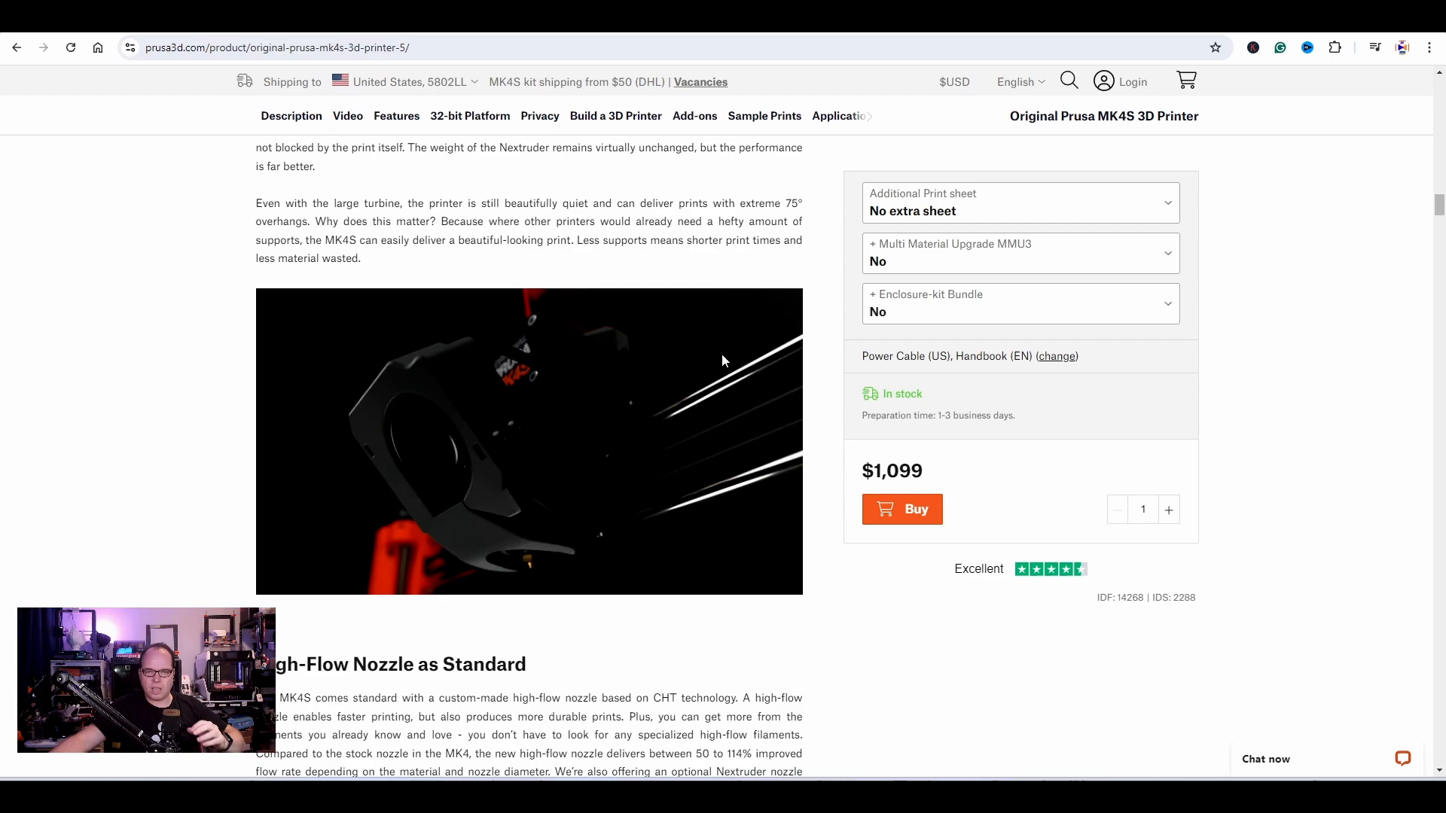
scroll(down, 3)
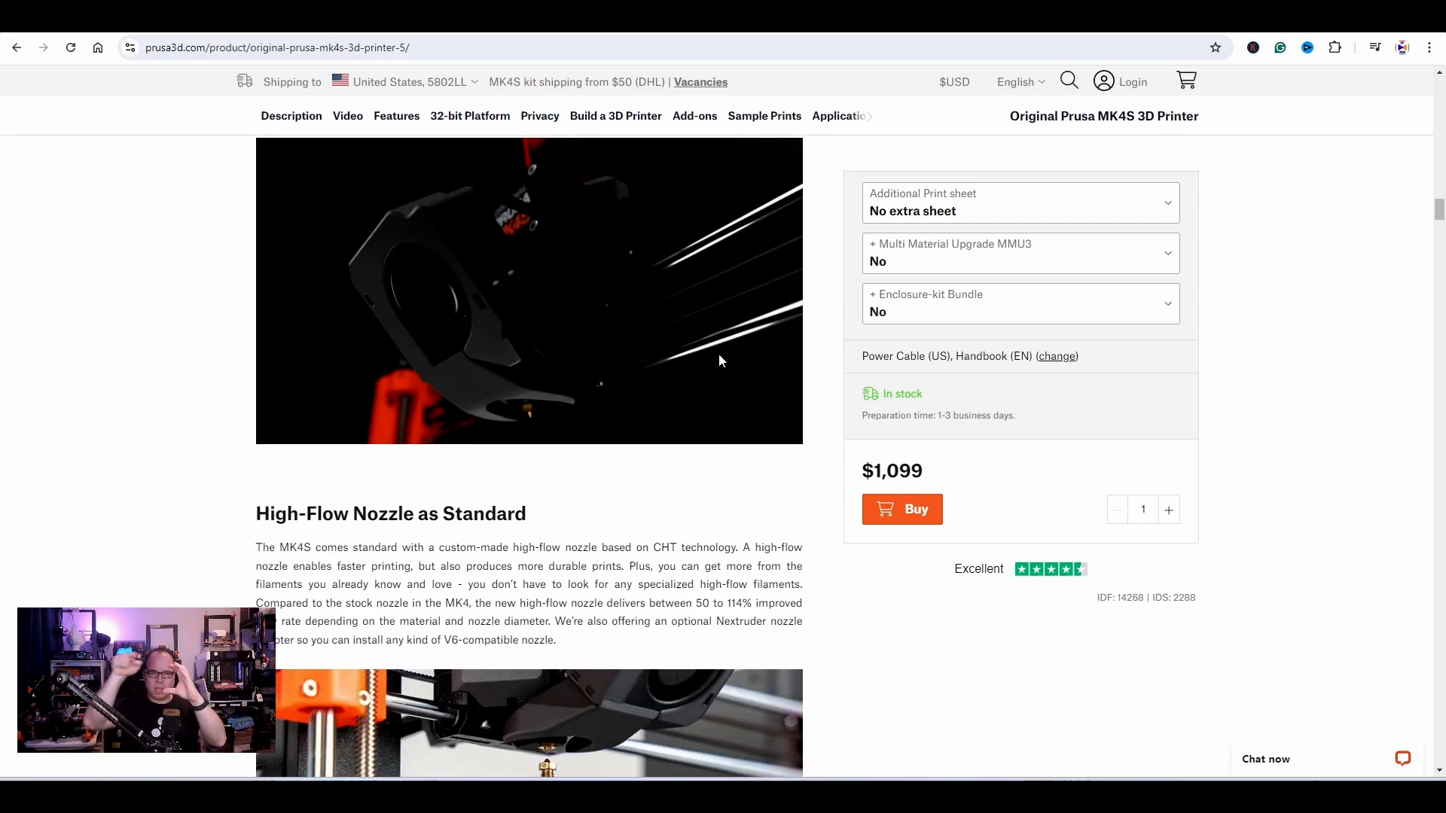
scroll(down, 3)
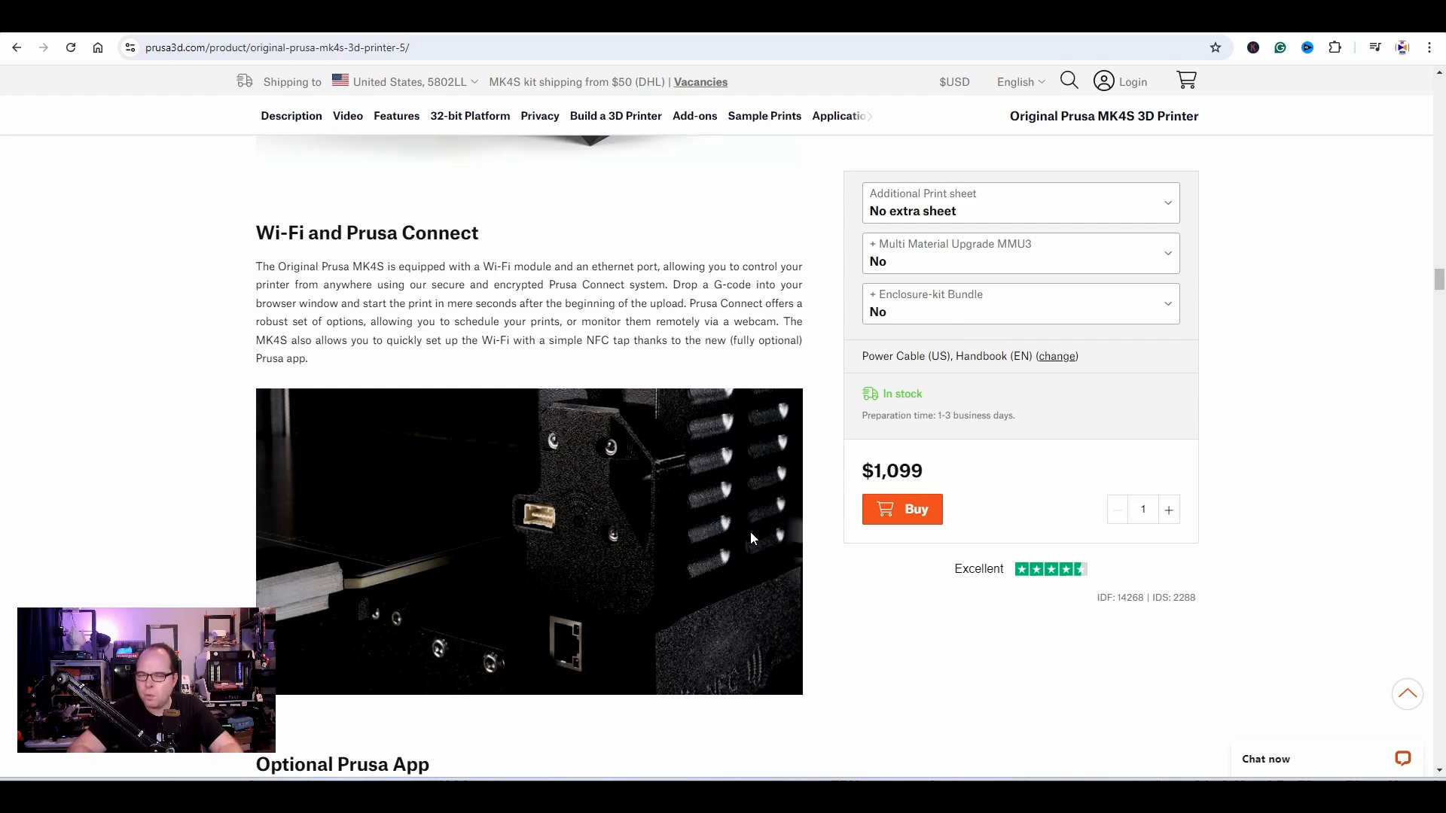
mouse_move(313, 134)
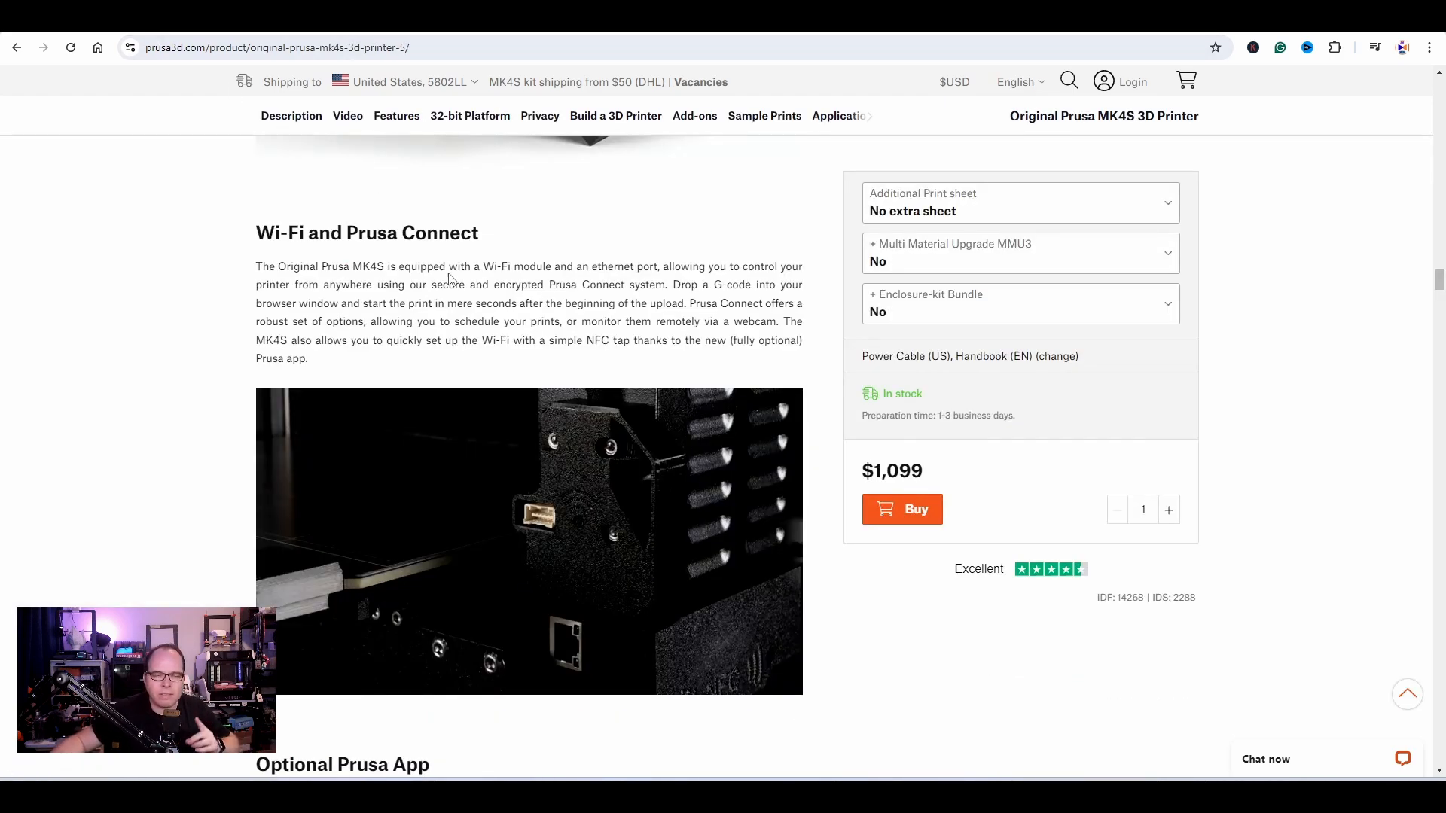
mouse_move(458, 265)
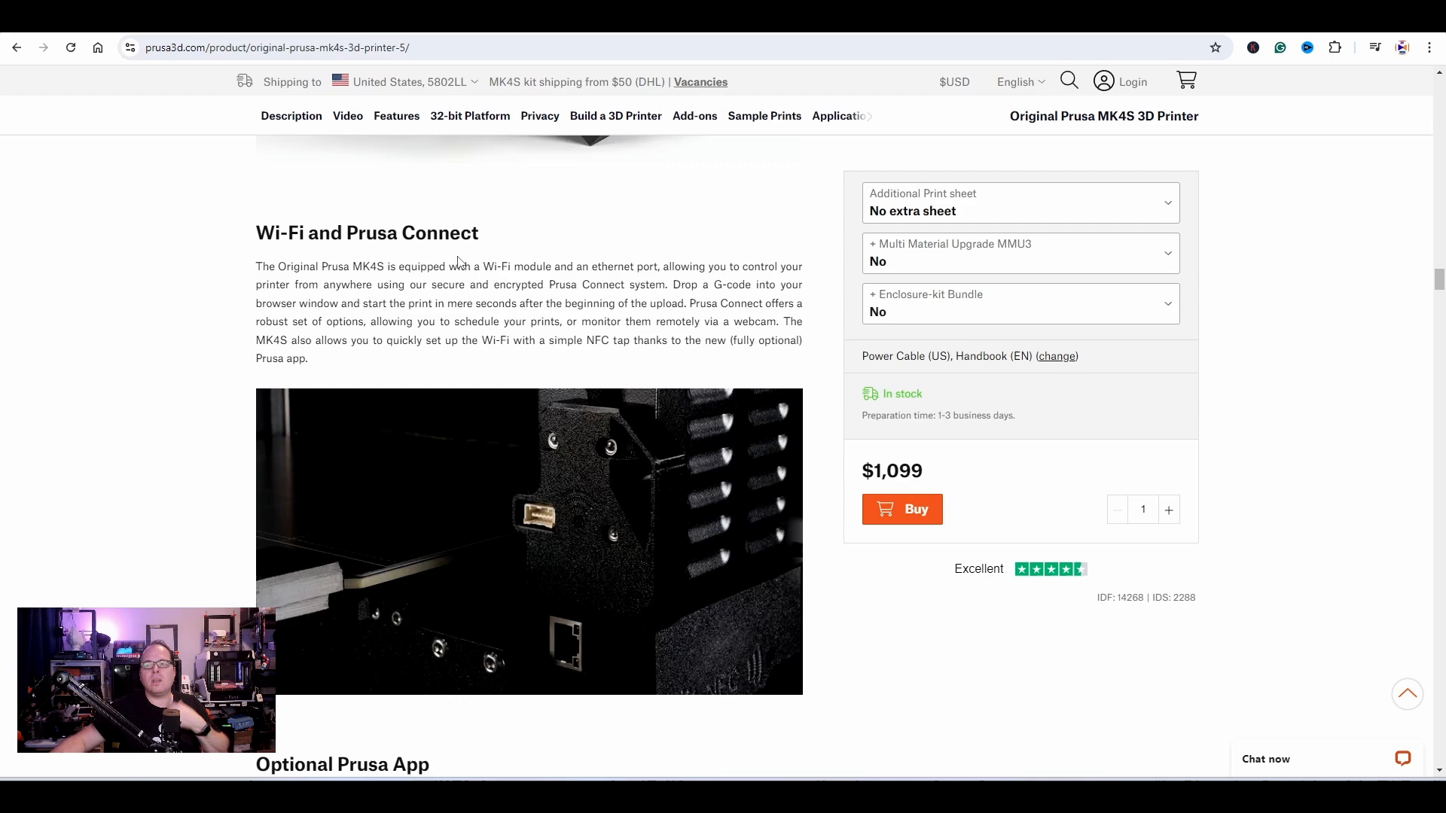
- Scroll past Optional Prusa App to the 100% Privacy panel with the padlock image
scroll(down, 3)
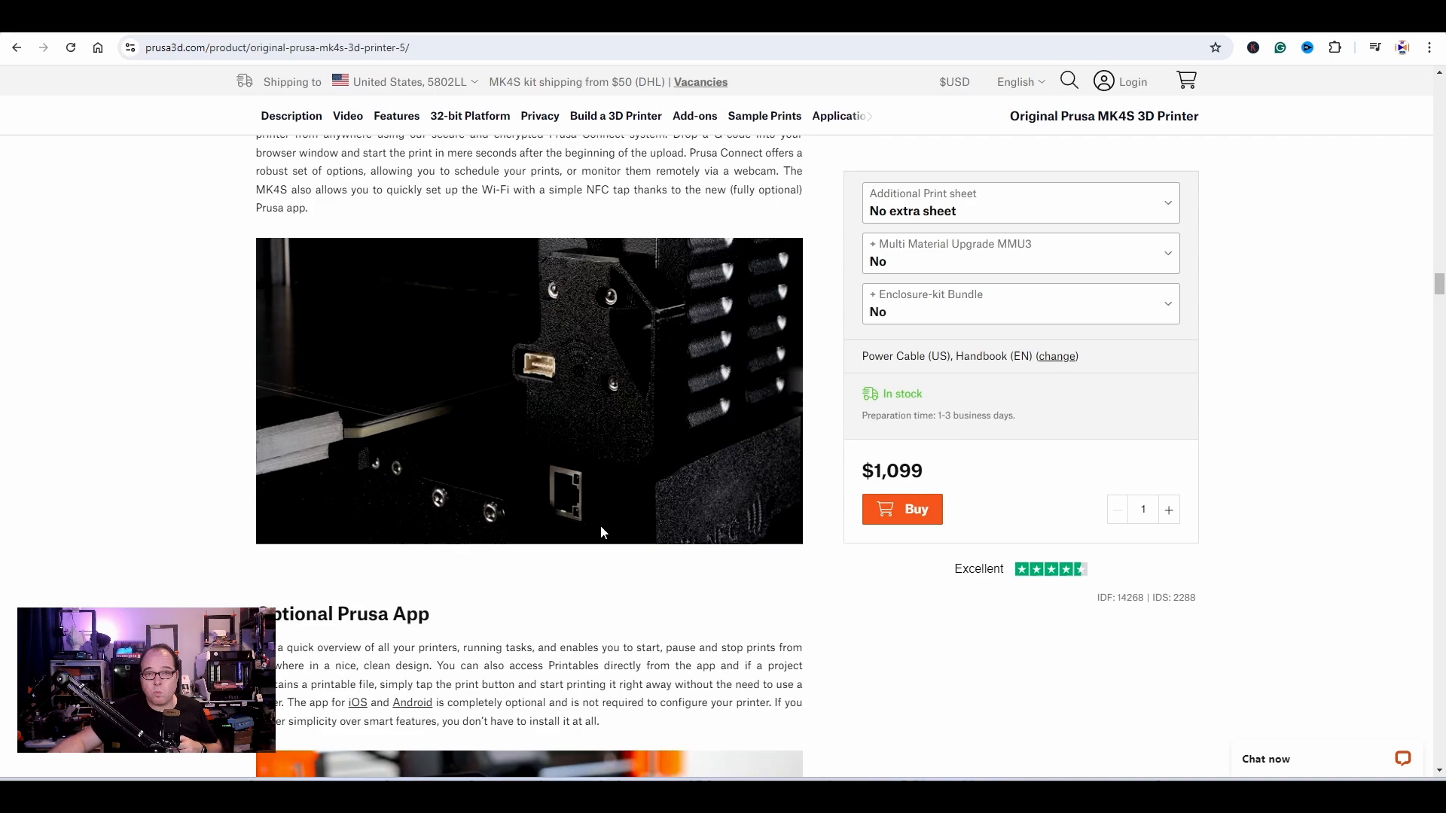
scroll(down, 3)
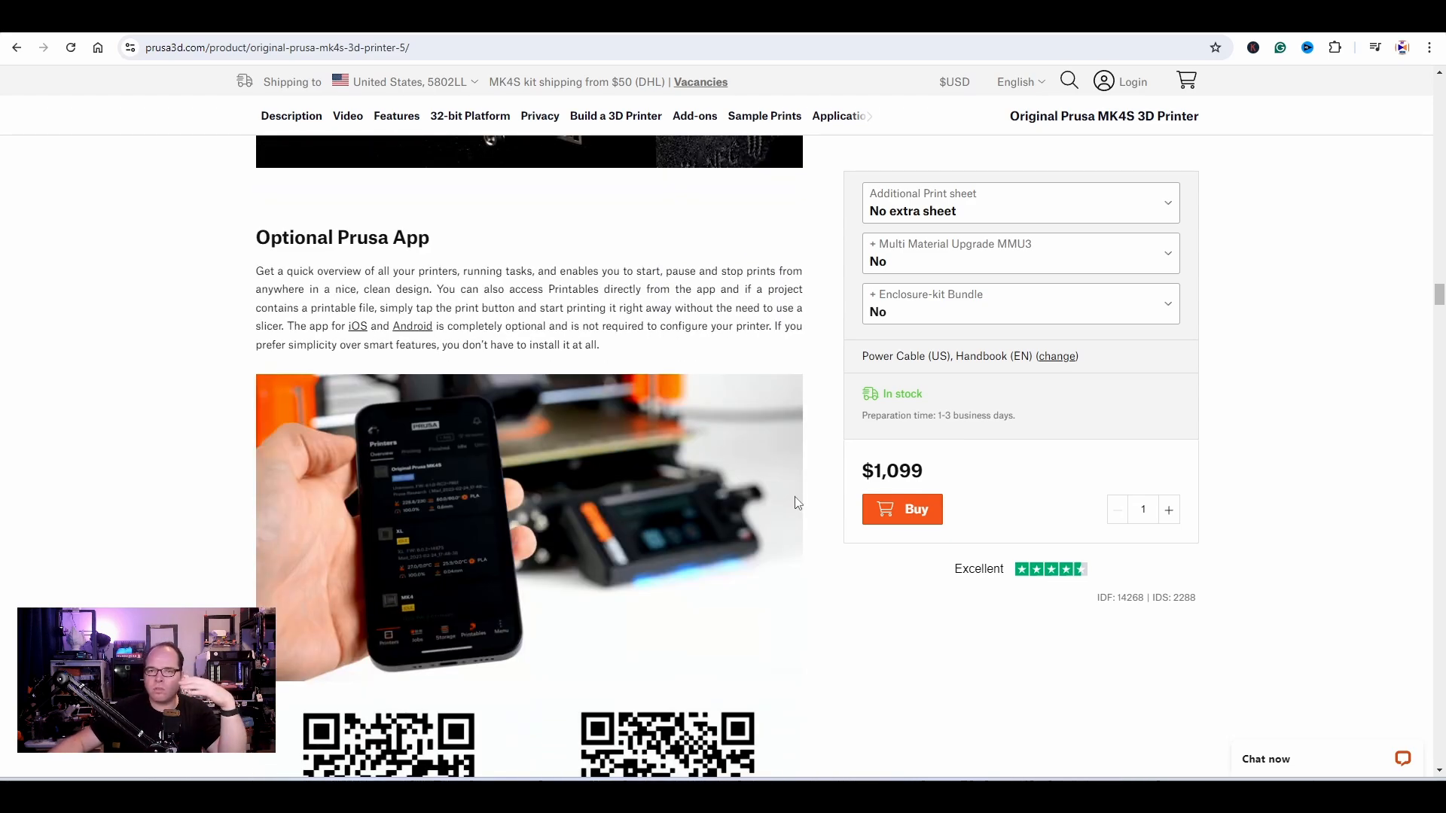
scroll(down, 3)
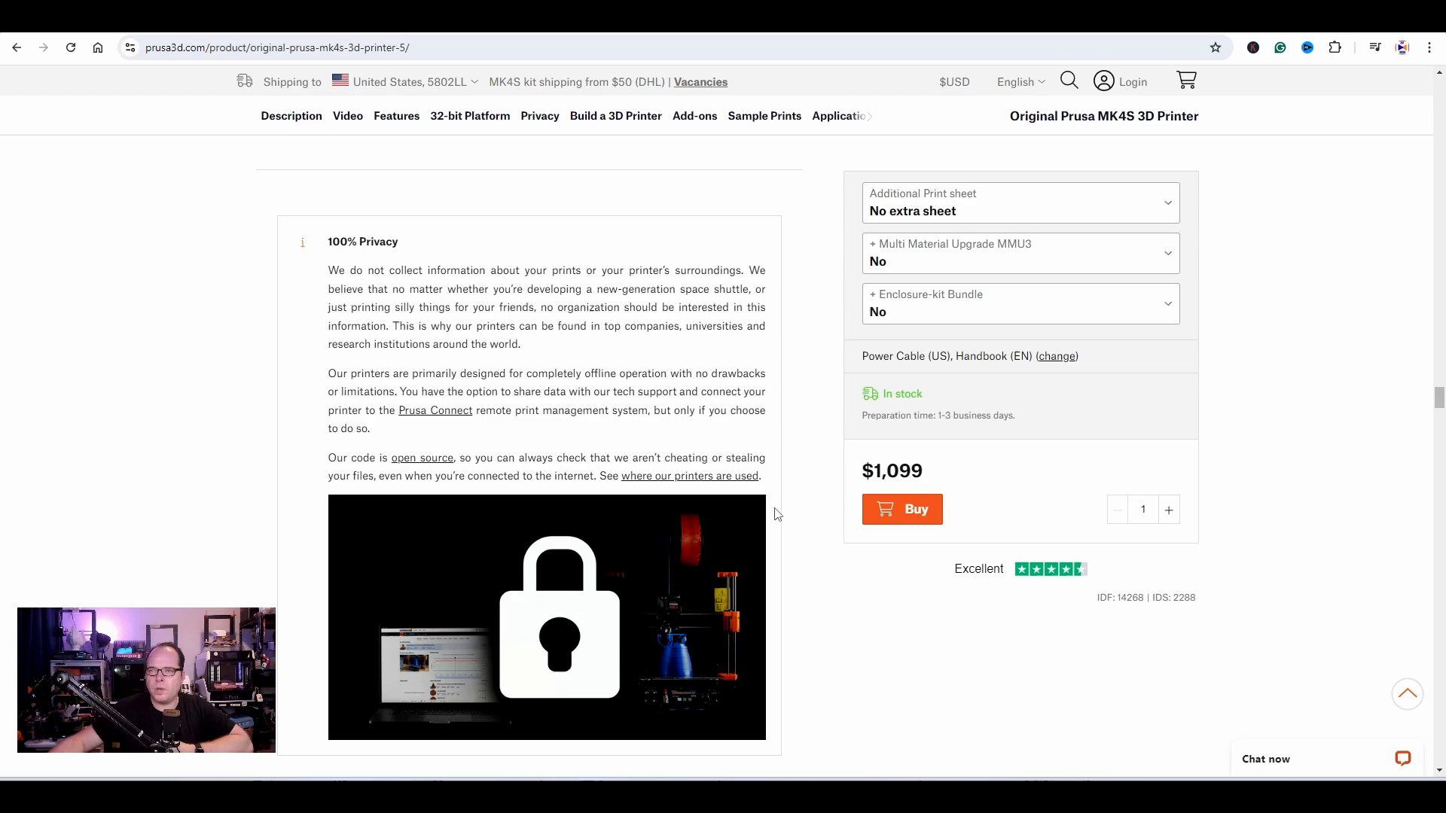
- Scroll past Actively Updated to the Accessories for enthusiasts section with the GPIO board
scroll(down, 3)
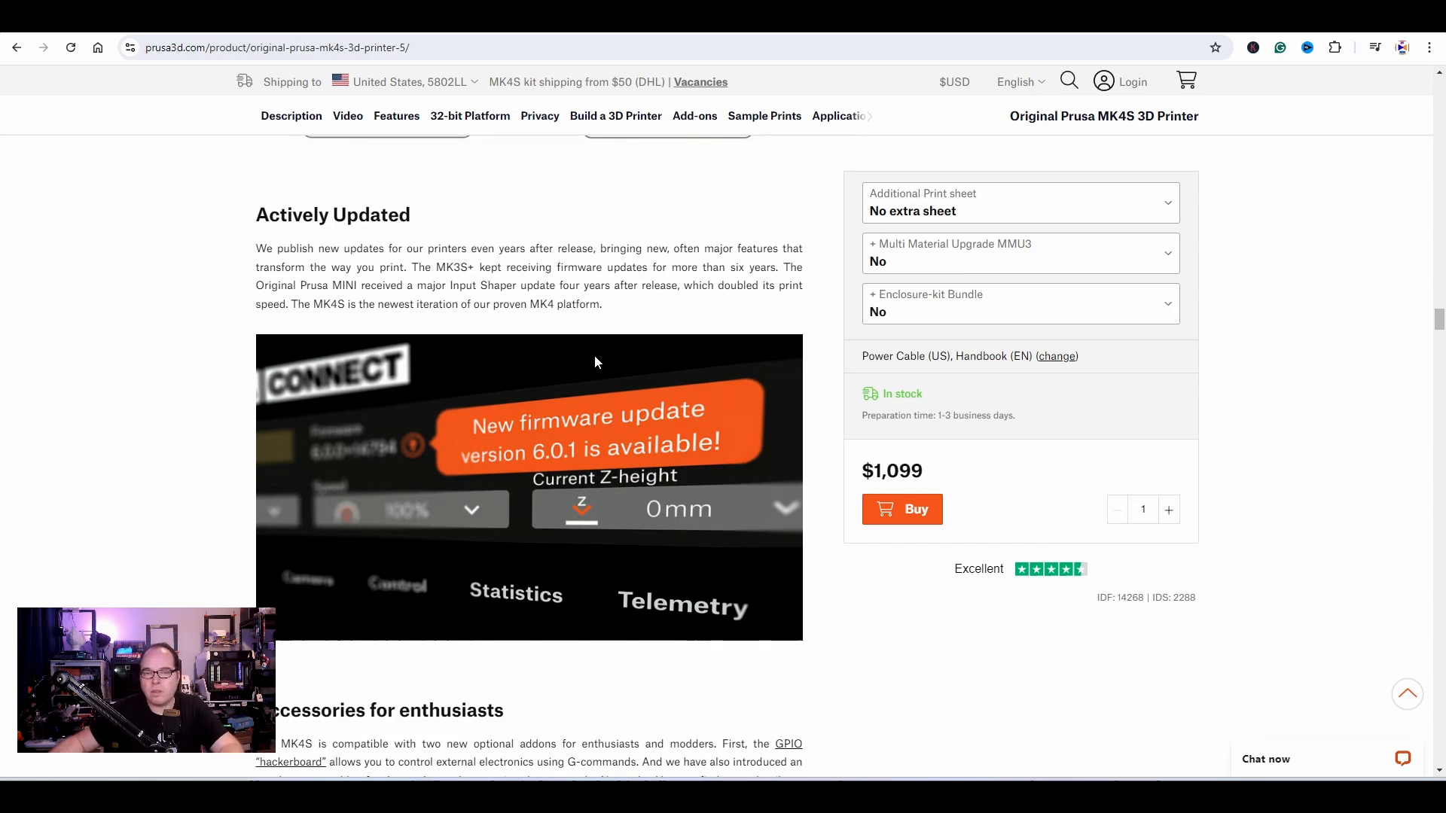
mouse_move(612, 348)
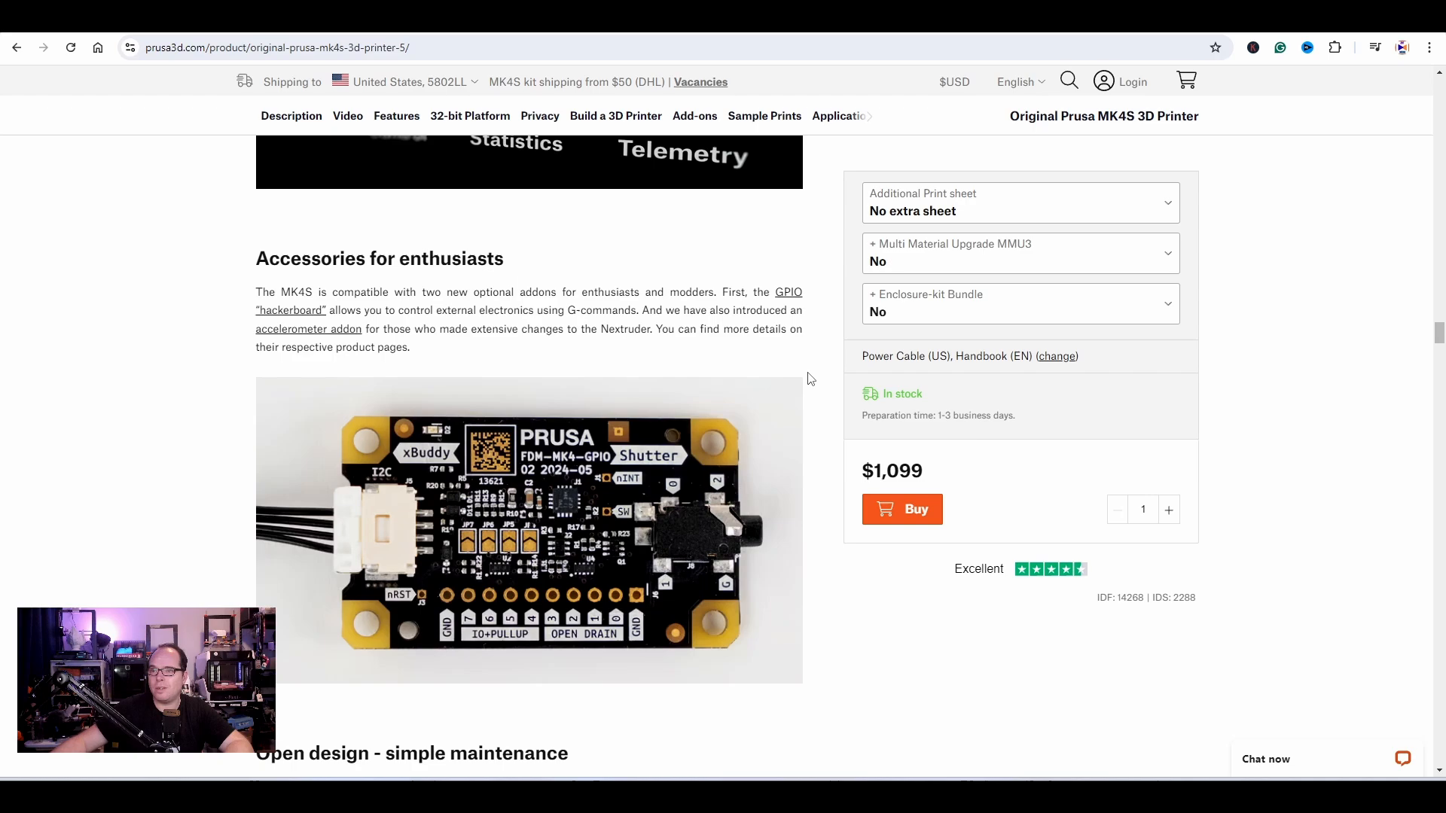
scroll(down, 3)
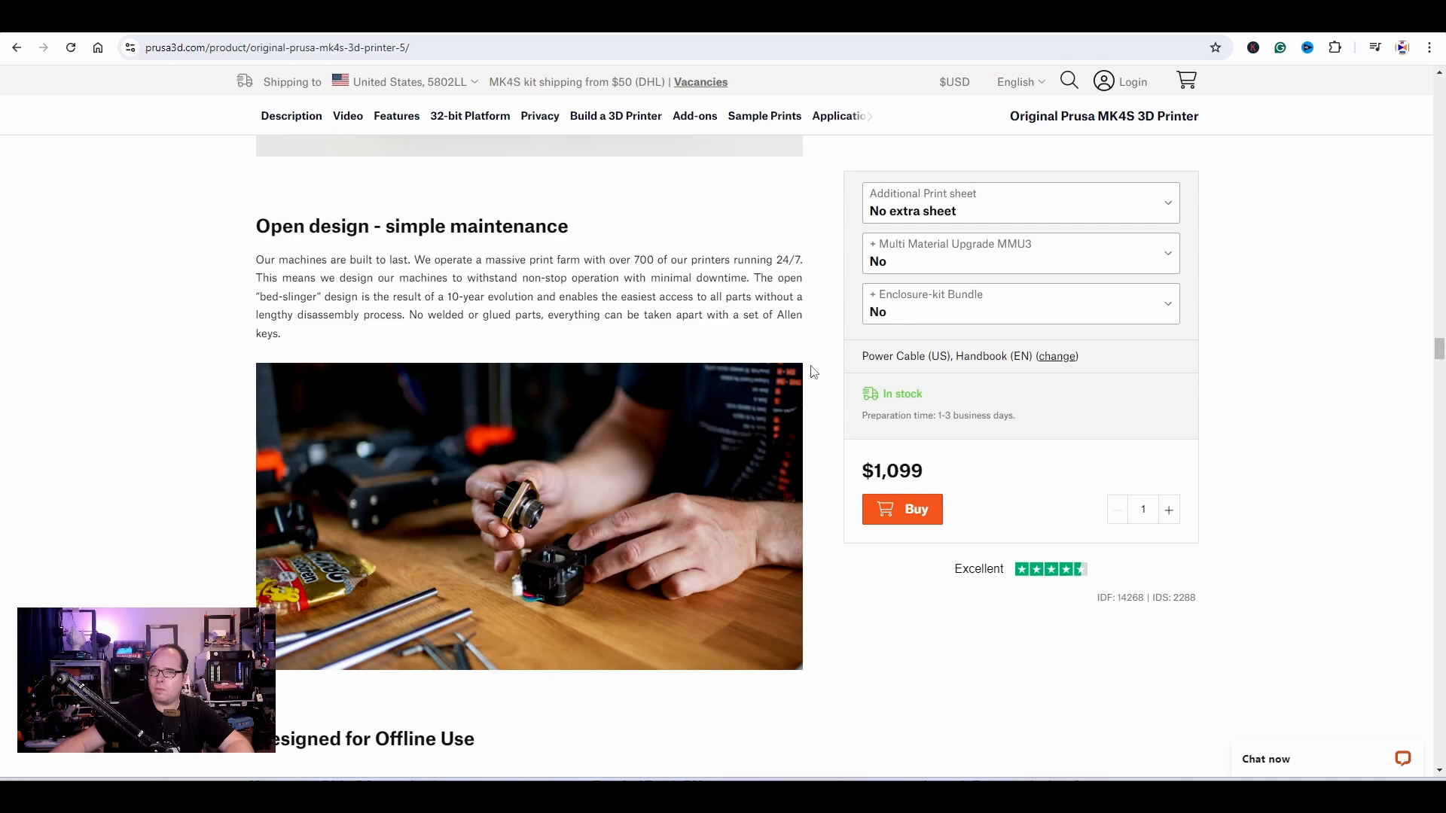
- Scroll past Open design - simple maintenance to the Designed for Offline Use section
scroll(down, 3)
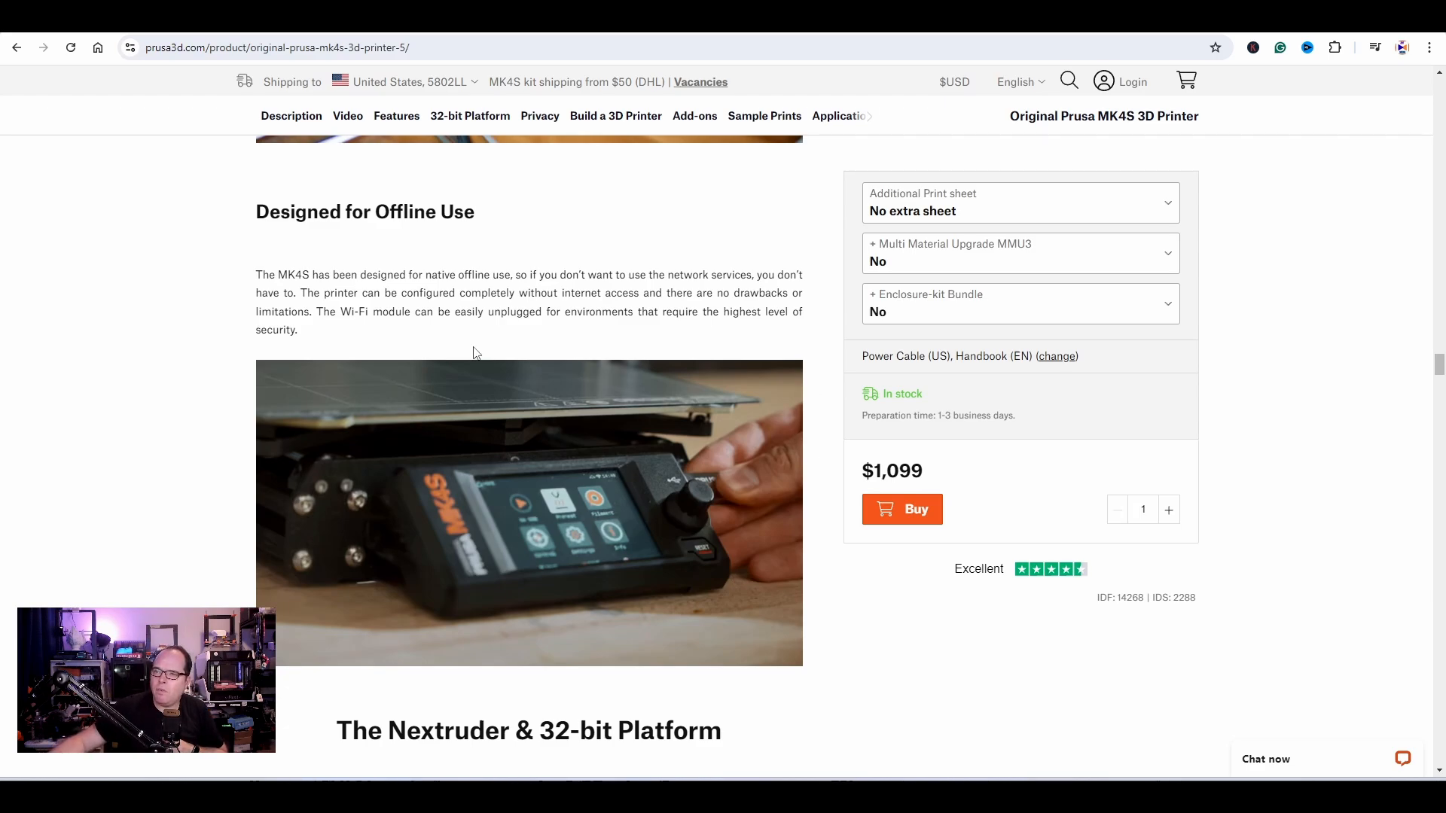
mouse_move(363, 326)
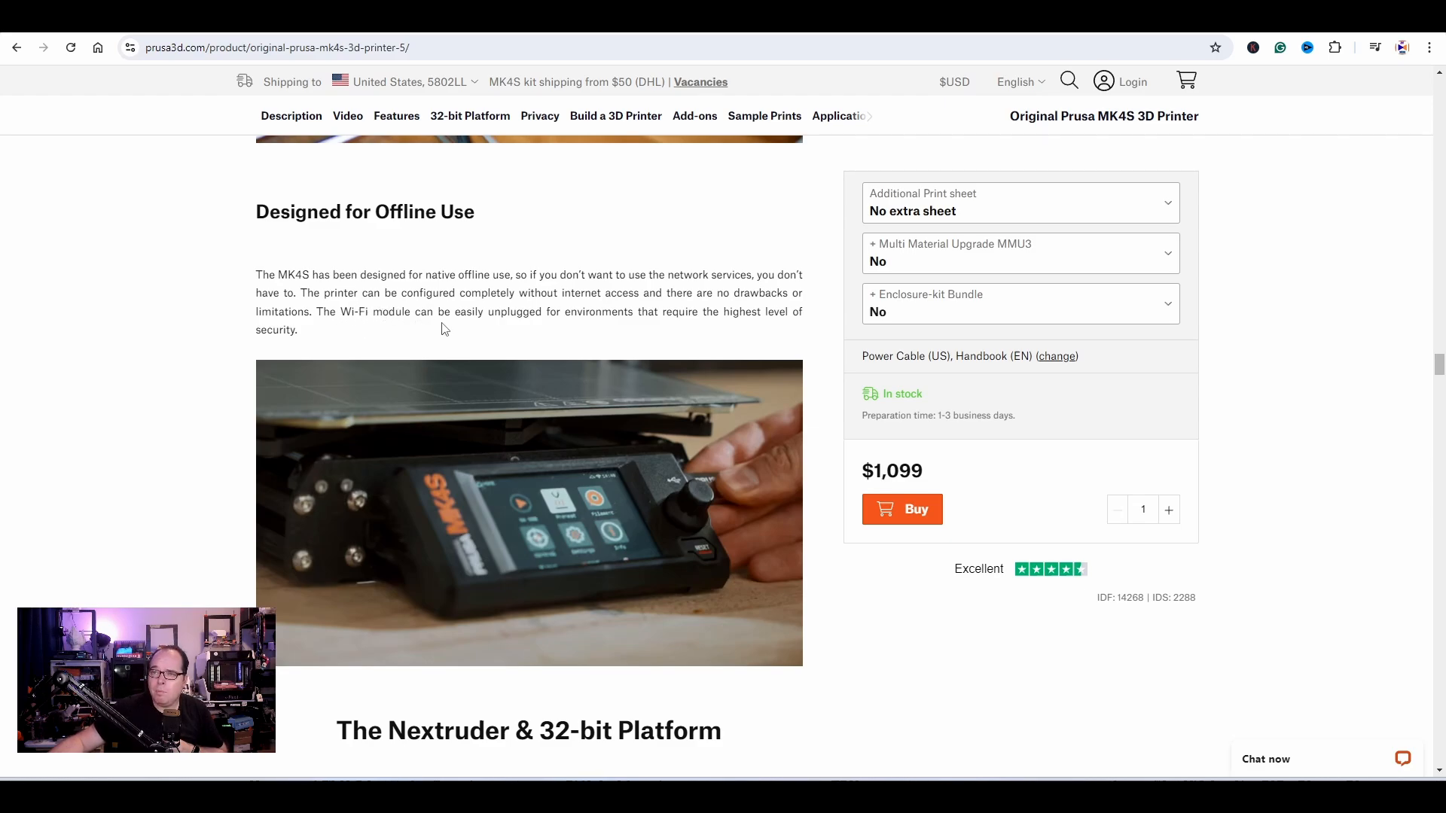
mouse_move(586, 332)
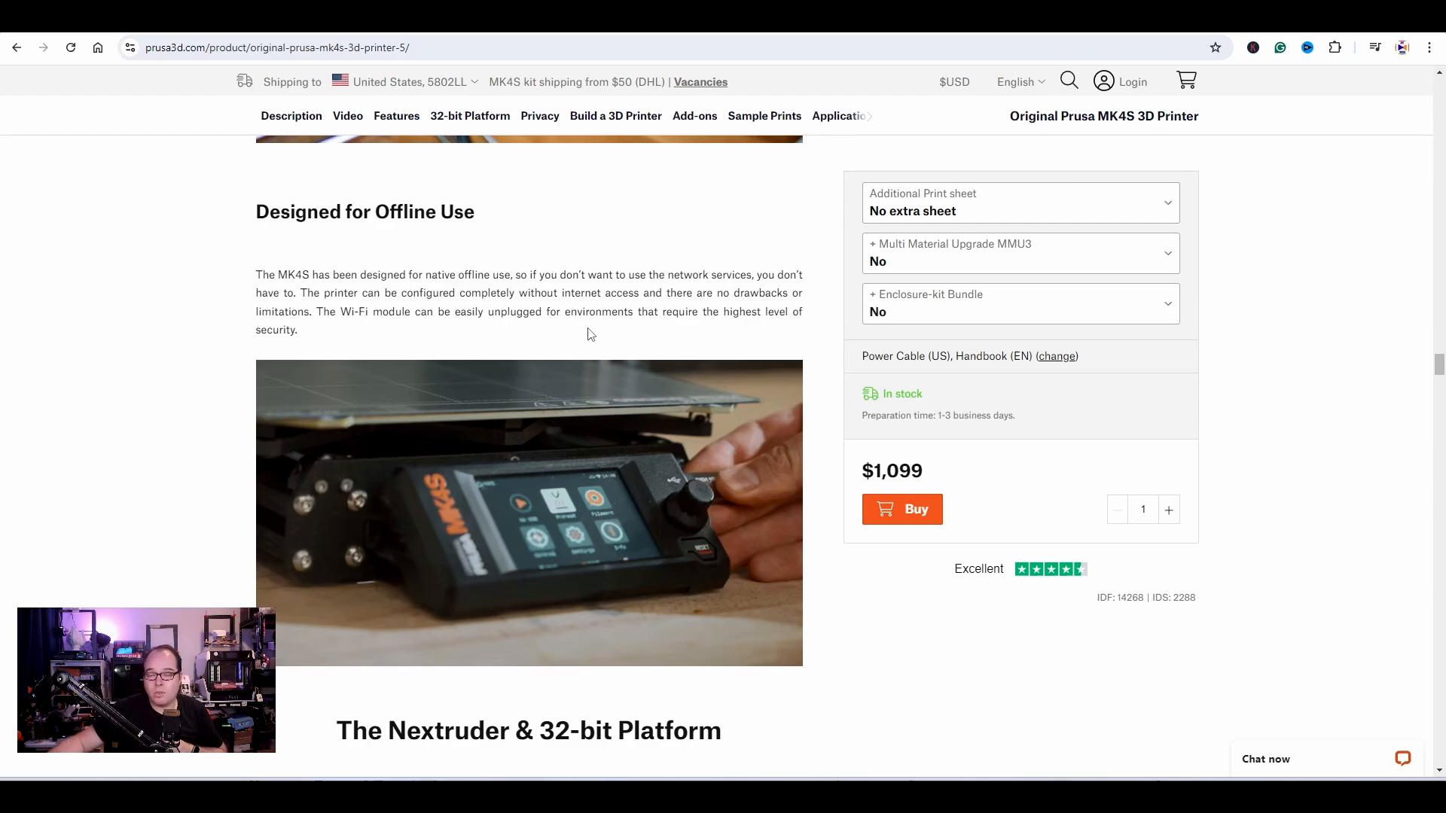
scroll(down, 3)
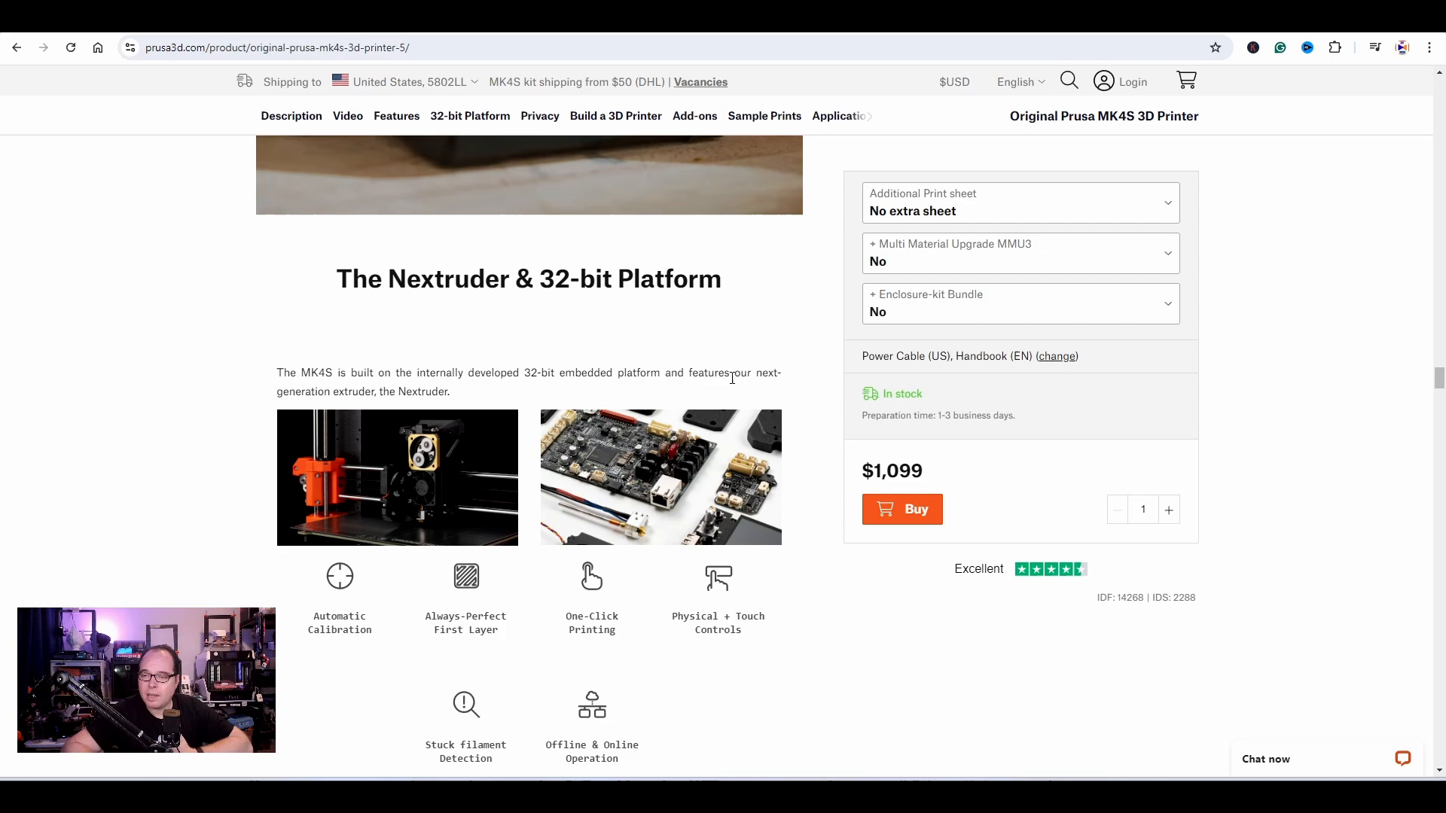
- Scroll to The Nextruder & 32-bit Platform heading and its feature icon grid from Automatic Calibration onward
scroll(down, 3)
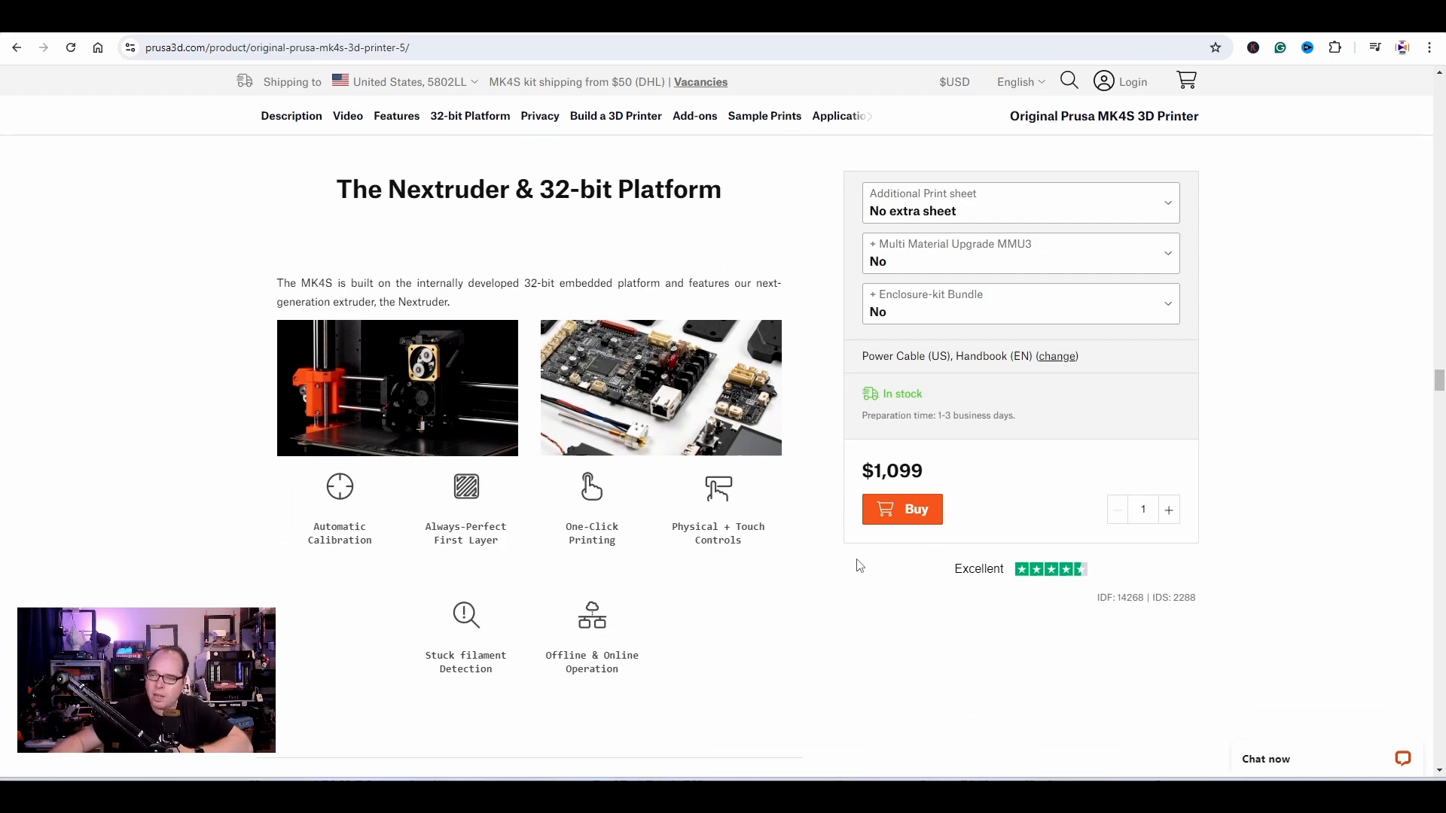
scroll(down, 3)
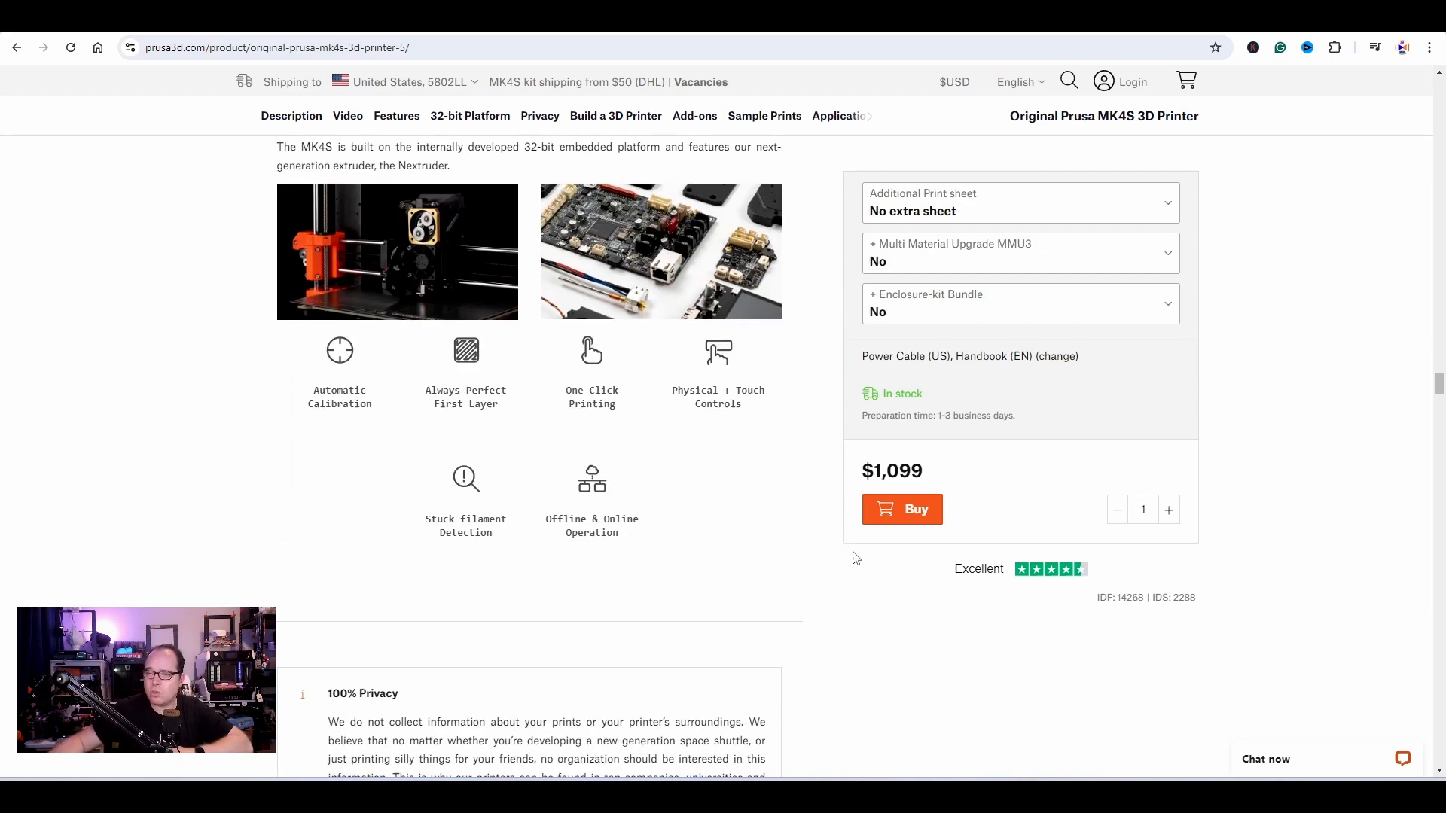
mouse_move(833, 529)
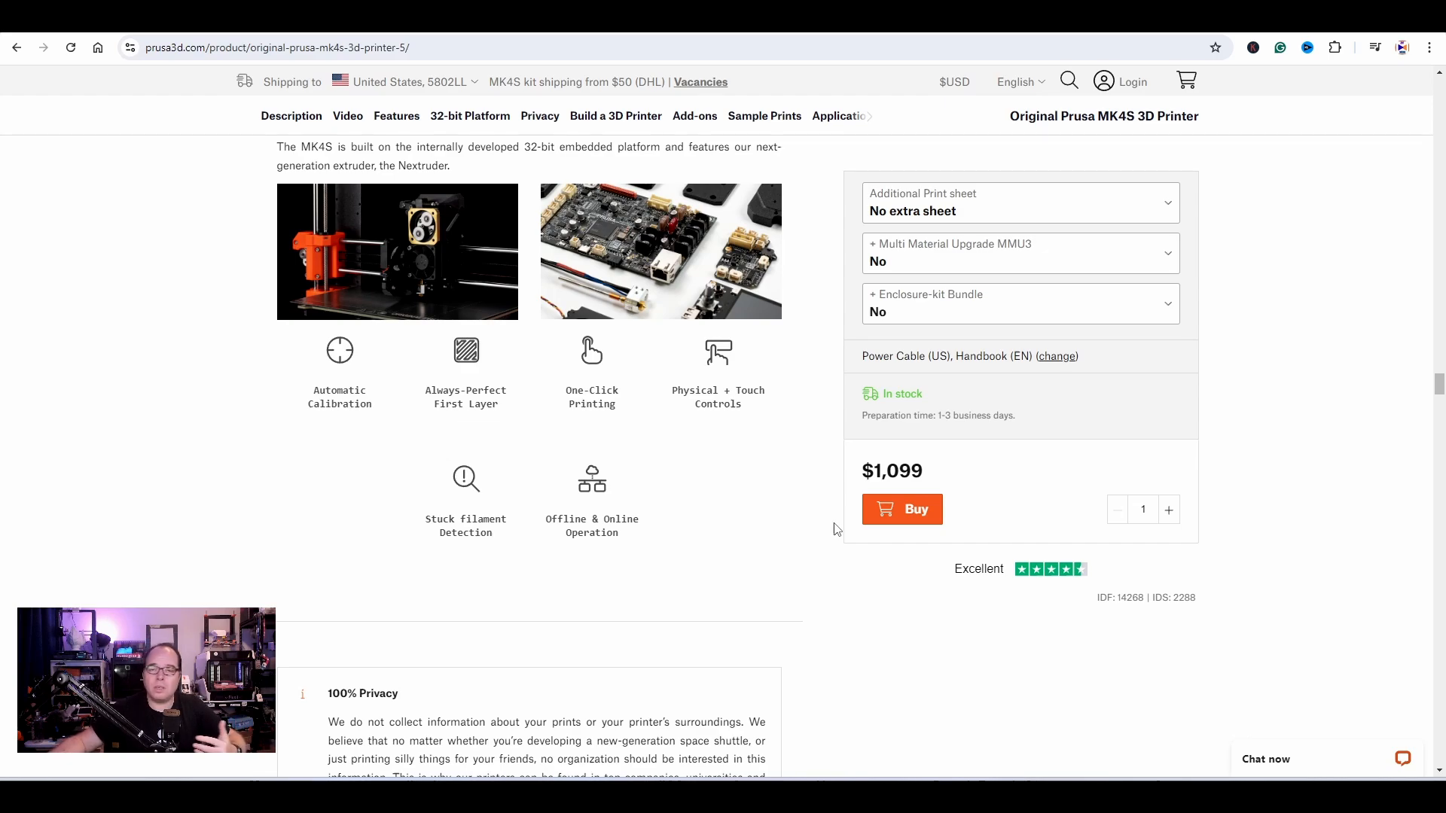